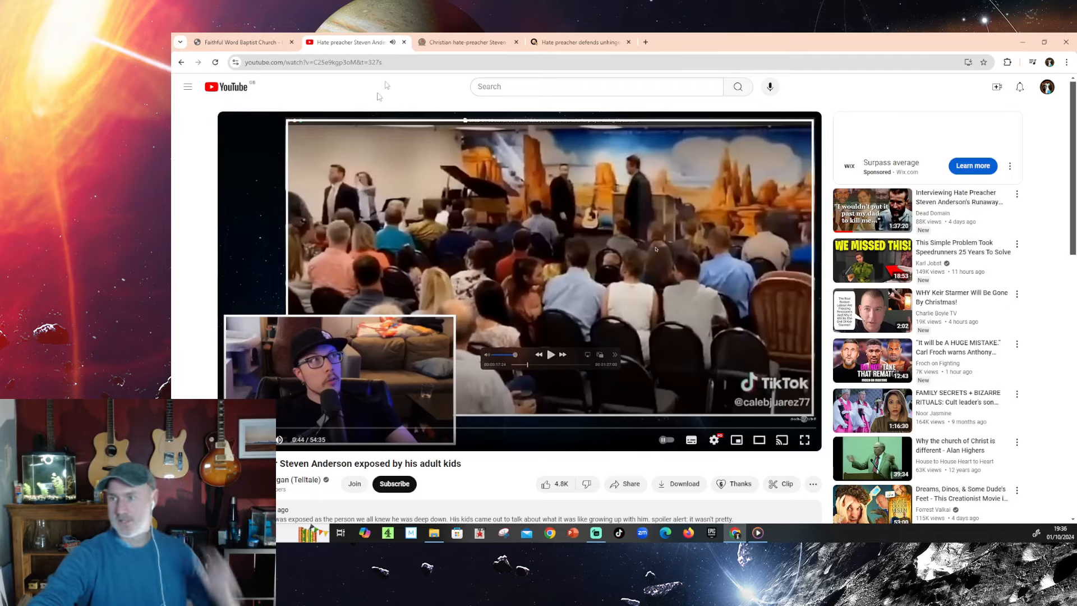
Step: Close the YouTube video tab in Chrome, leaving the Friendly Atheist article open
{"action": "left_click", "coordinate": [403, 42]}
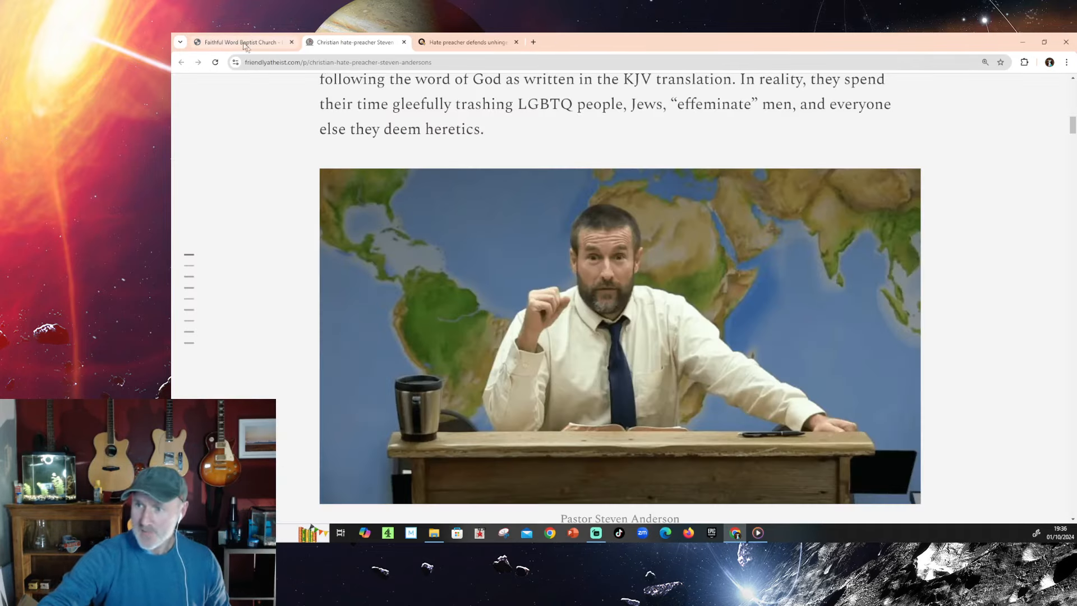
{"action": "mouse_move", "coordinate": [241, 42]}
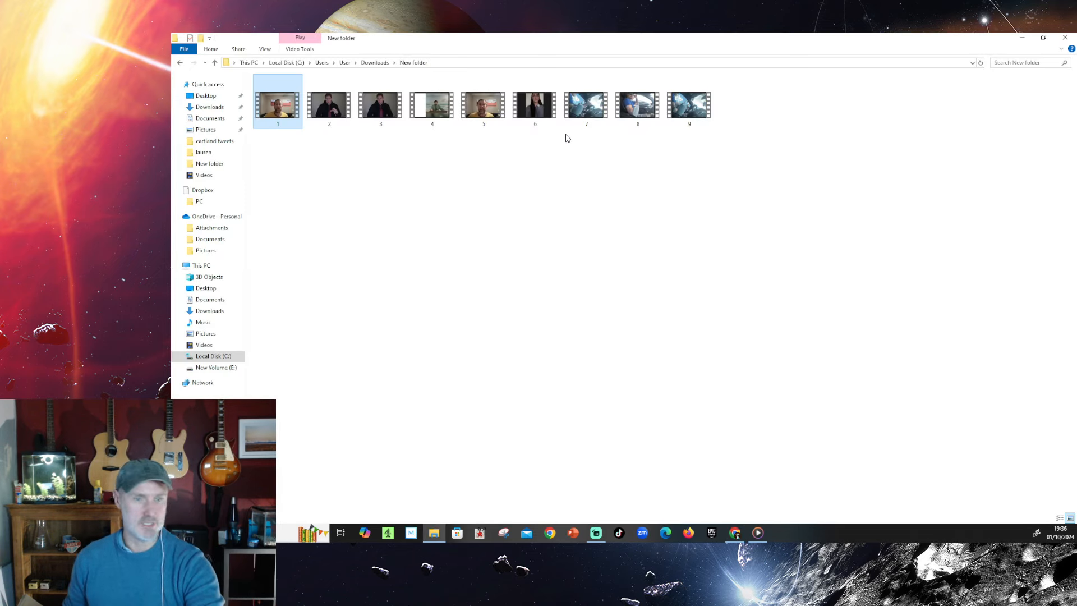
{"action": "left_click", "coordinate": [329, 104]}
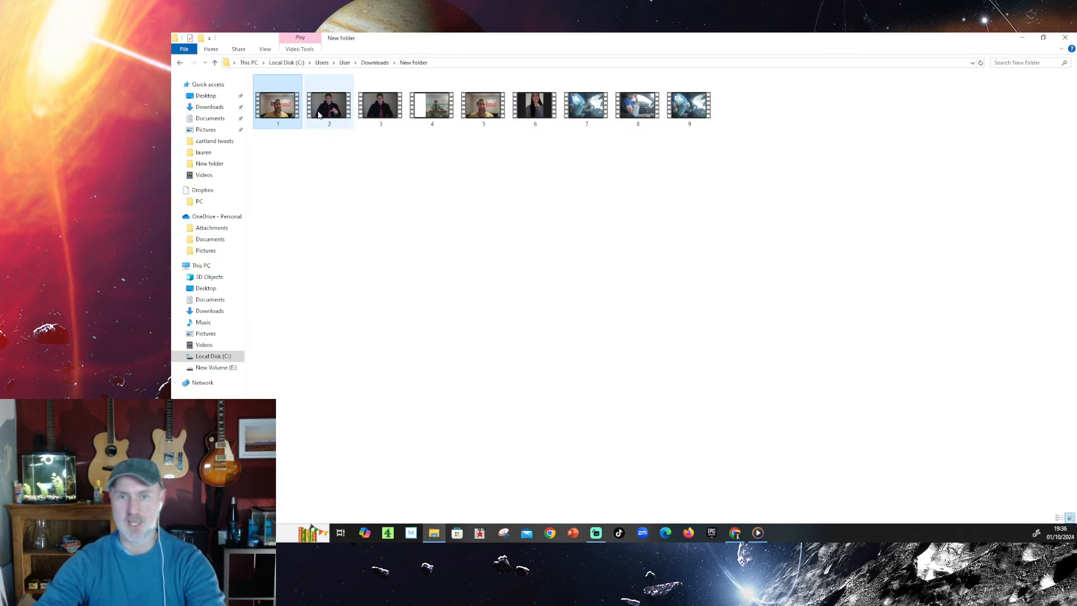
{"action": "mouse_move", "coordinate": [329, 104]}
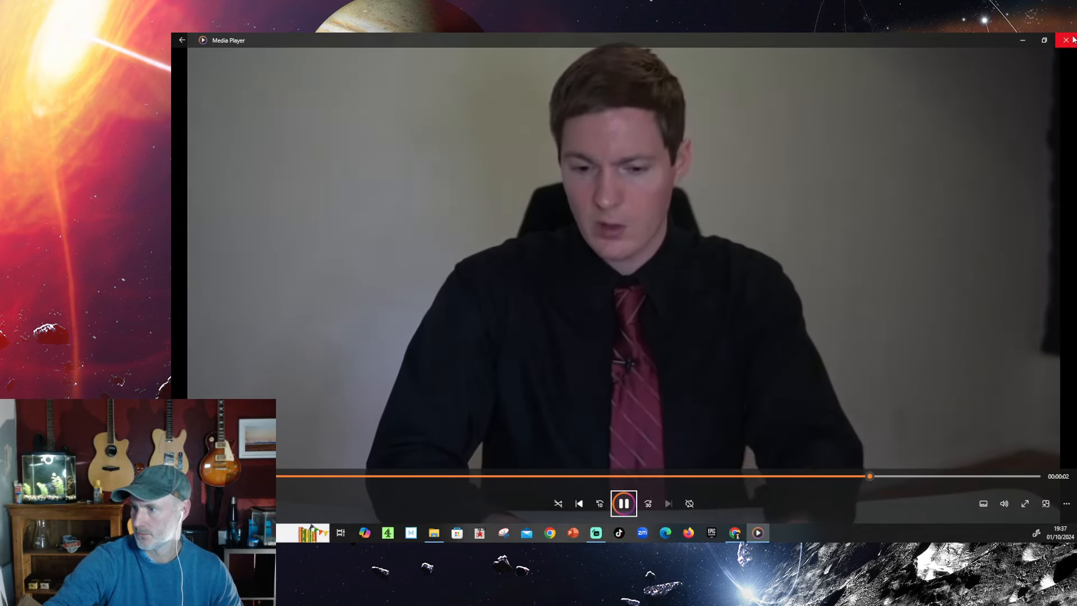
{"action": "left_click", "coordinate": [623, 502]}
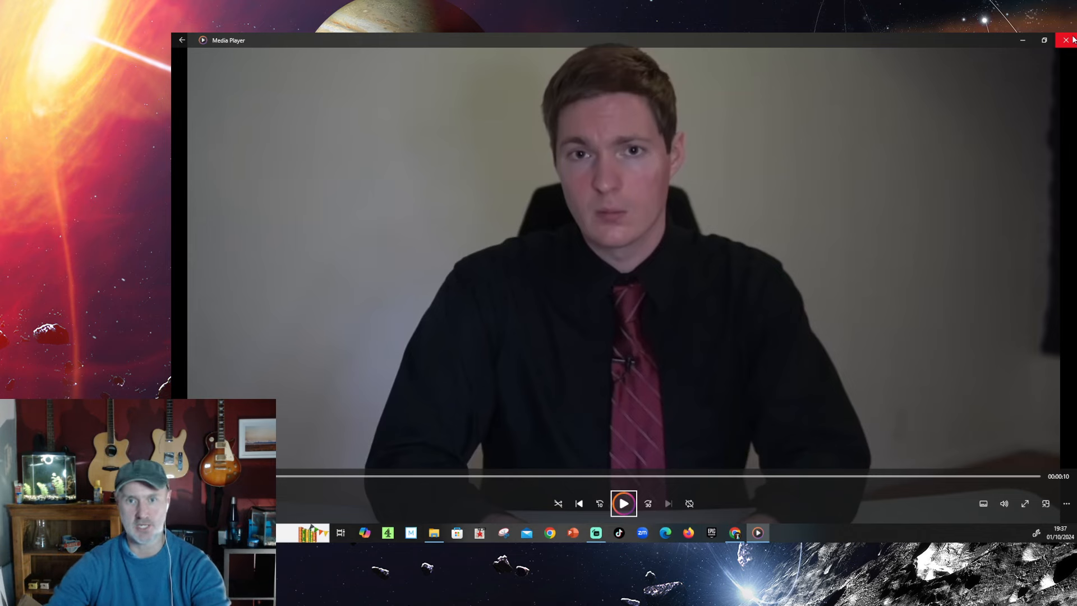
{"action": "left_click", "coordinate": [1067, 40]}
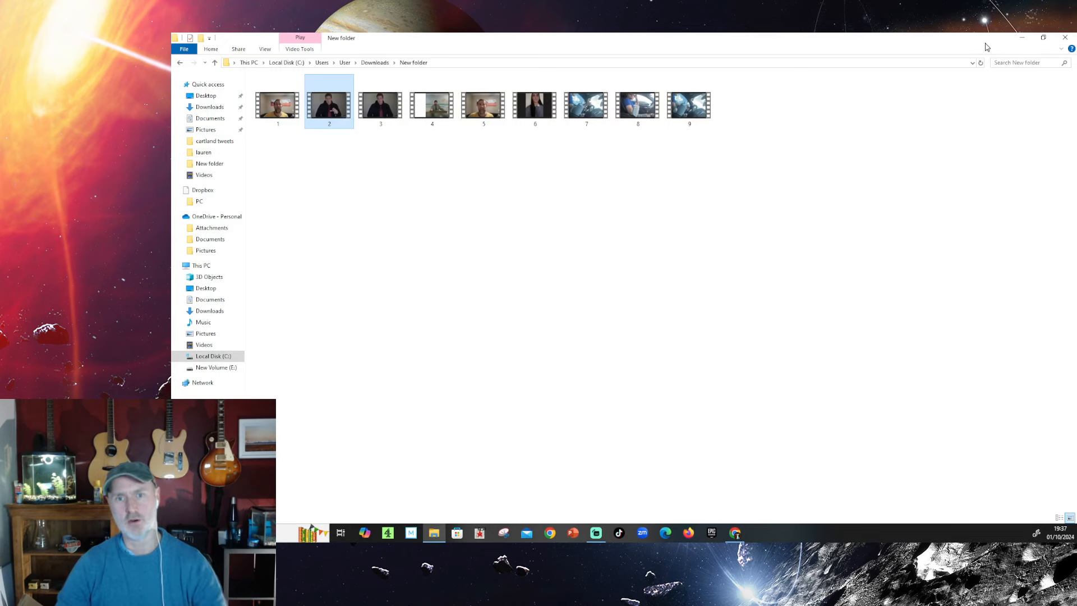
{"action": "left_click", "coordinate": [483, 104]}
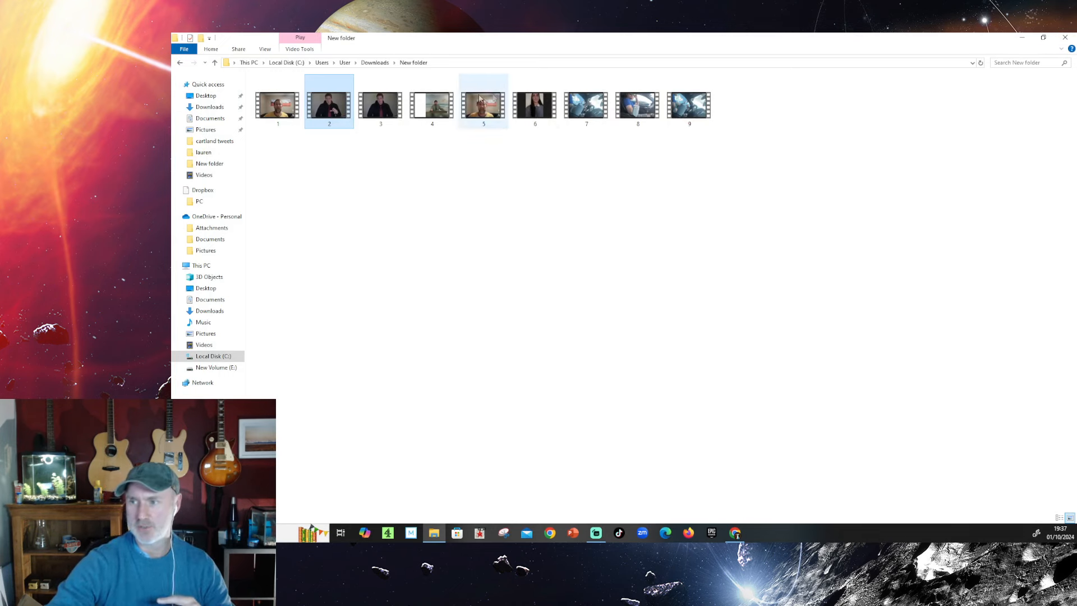
{"action": "mouse_move", "coordinate": [432, 105]}
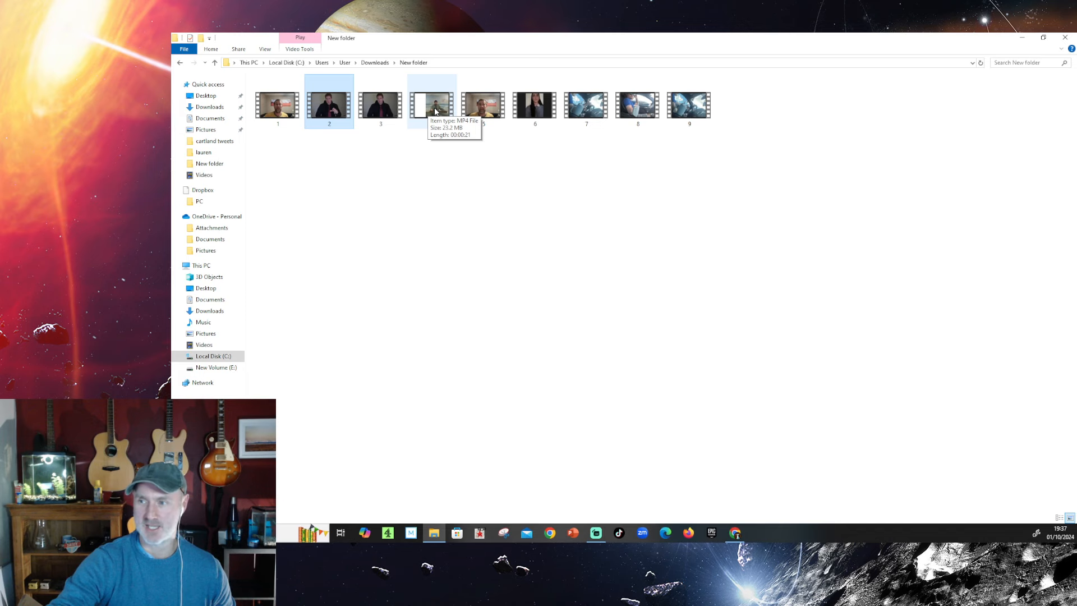
{"action": "left_click", "coordinate": [432, 104]}
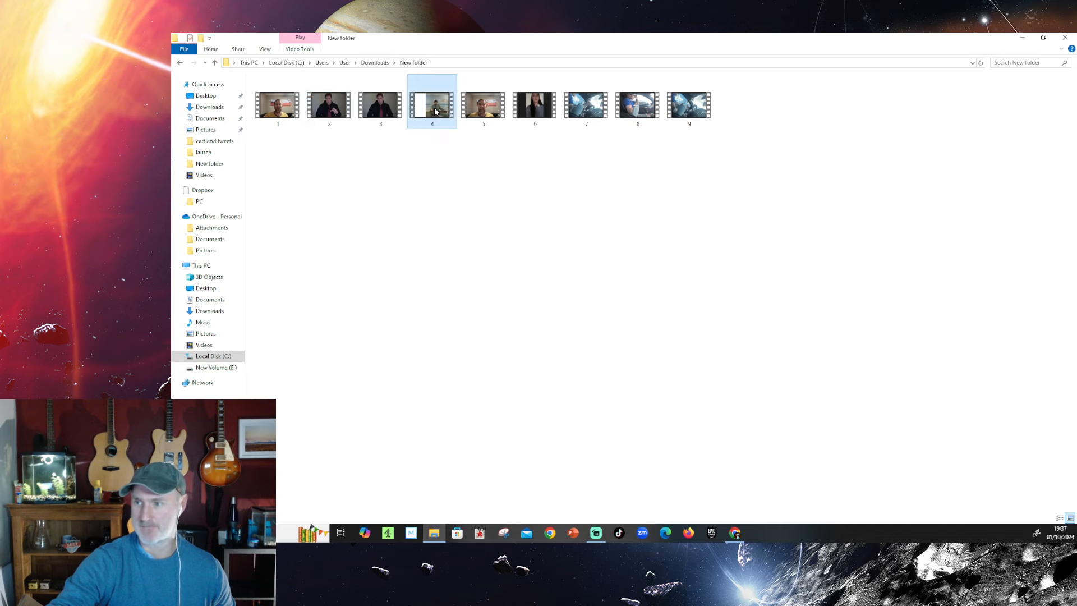
{"action": "double_click", "coordinate": [432, 105]}
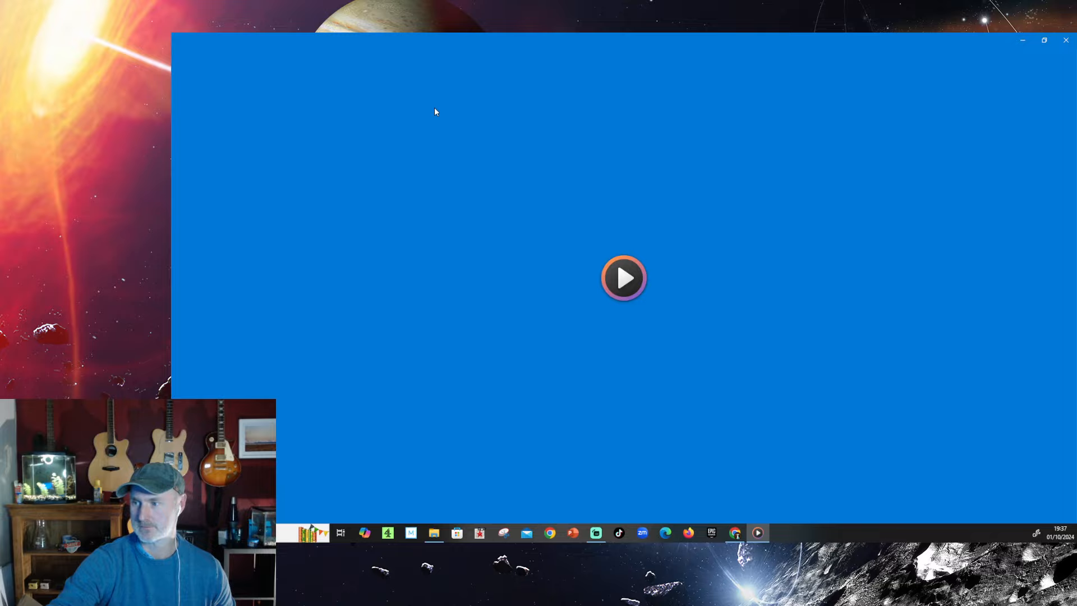
{"action": "left_click", "coordinate": [622, 278]}
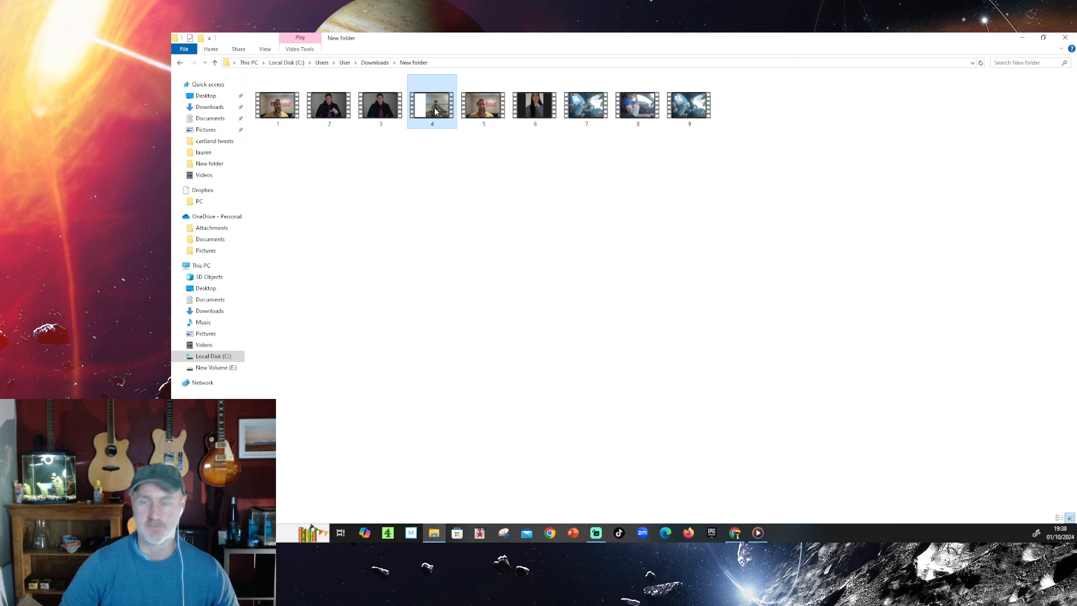
Step: Clear the folder selection and open clip 3 in Media Player
{"action": "left_click", "coordinate": [409, 139]}
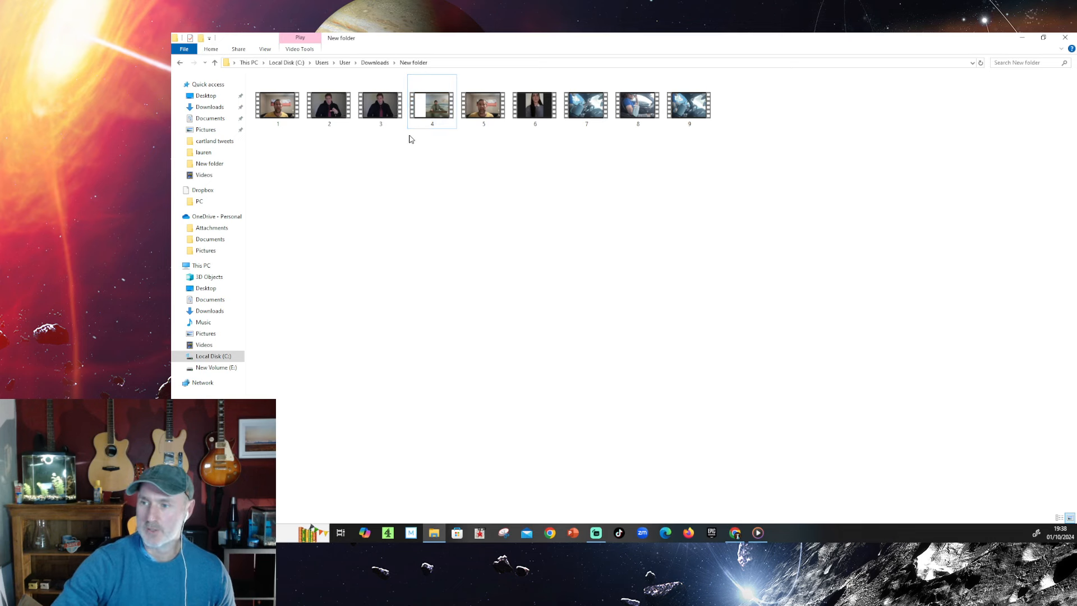
{"action": "mouse_move", "coordinate": [380, 107]}
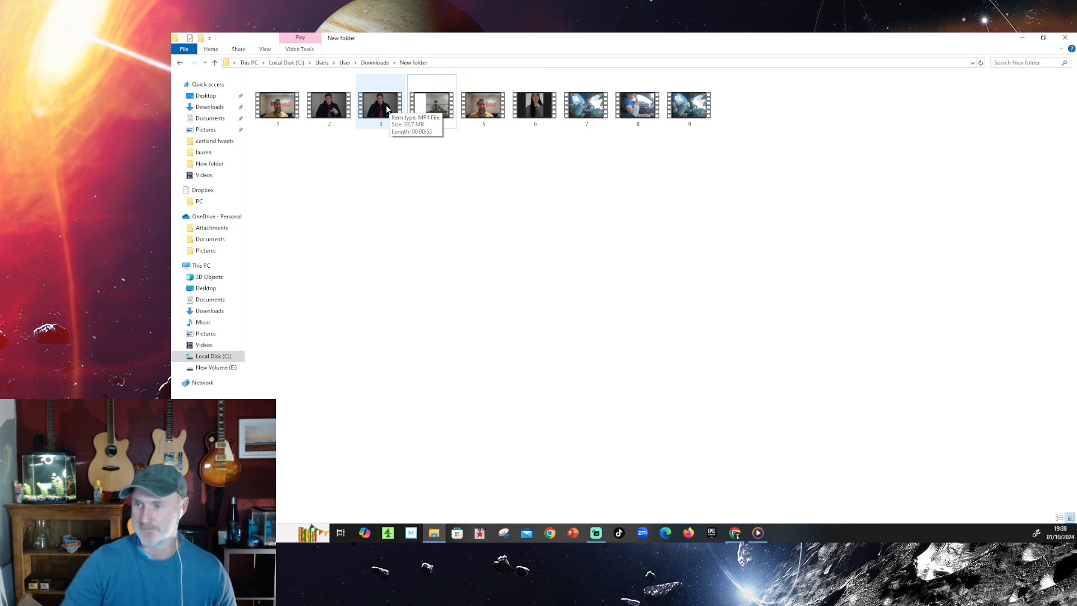
{"action": "double_click", "coordinate": [432, 104]}
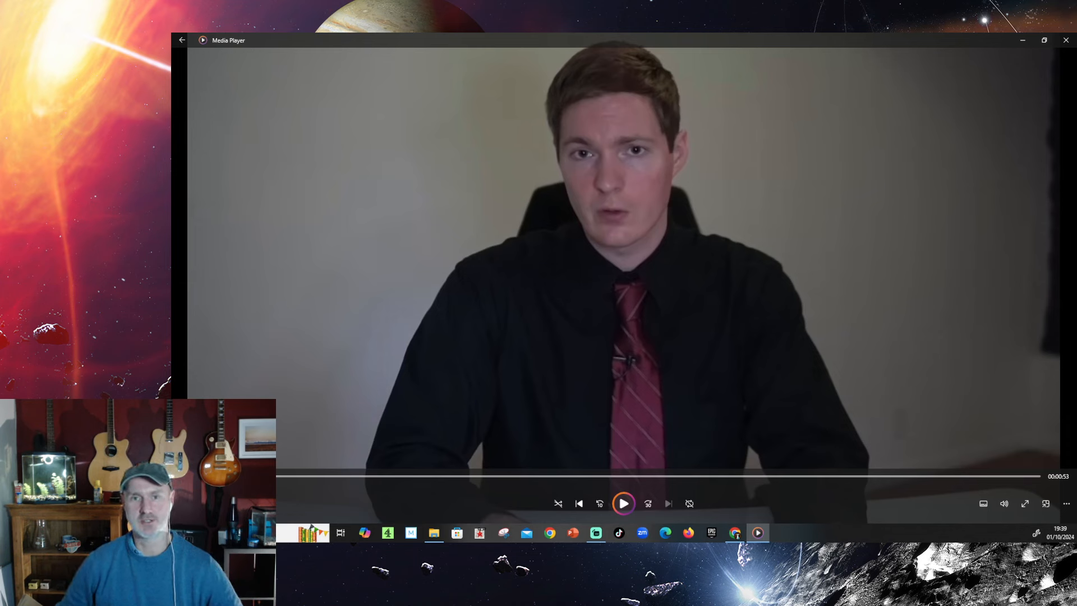
{"action": "mouse_move", "coordinate": [501, 542]}
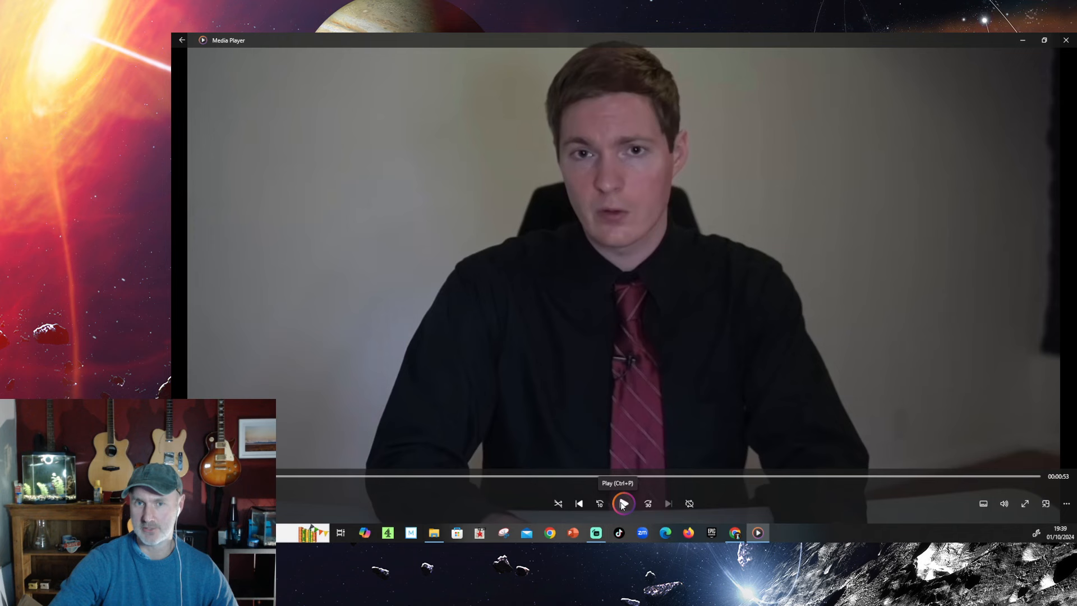
Step: Play clip 3 to the end with one pause partway, then close Media Player
{"action": "left_click", "coordinate": [622, 503]}
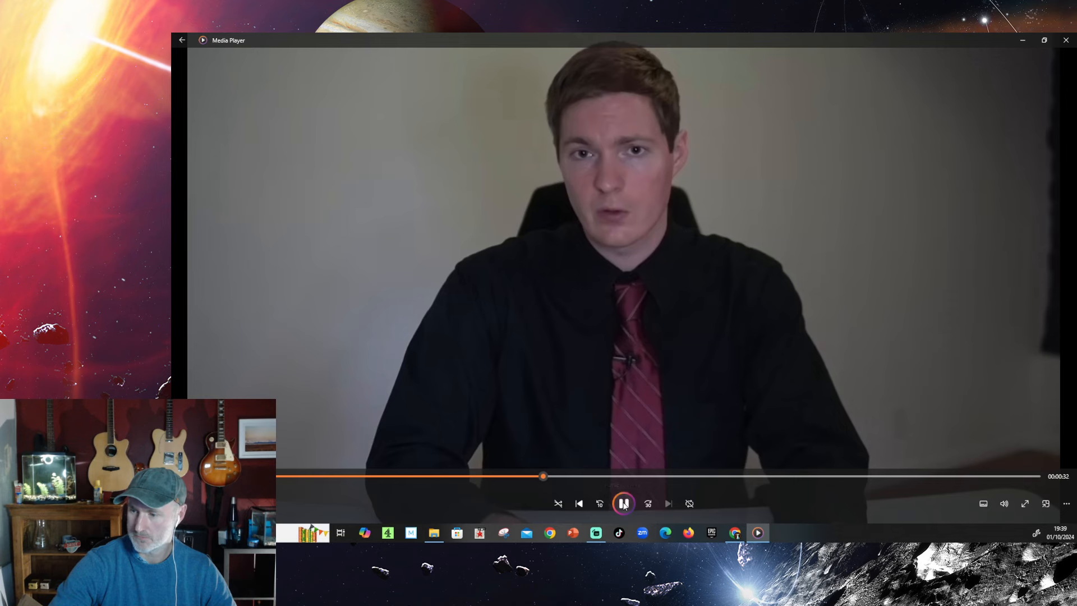
{"action": "left_click", "coordinate": [622, 503]}
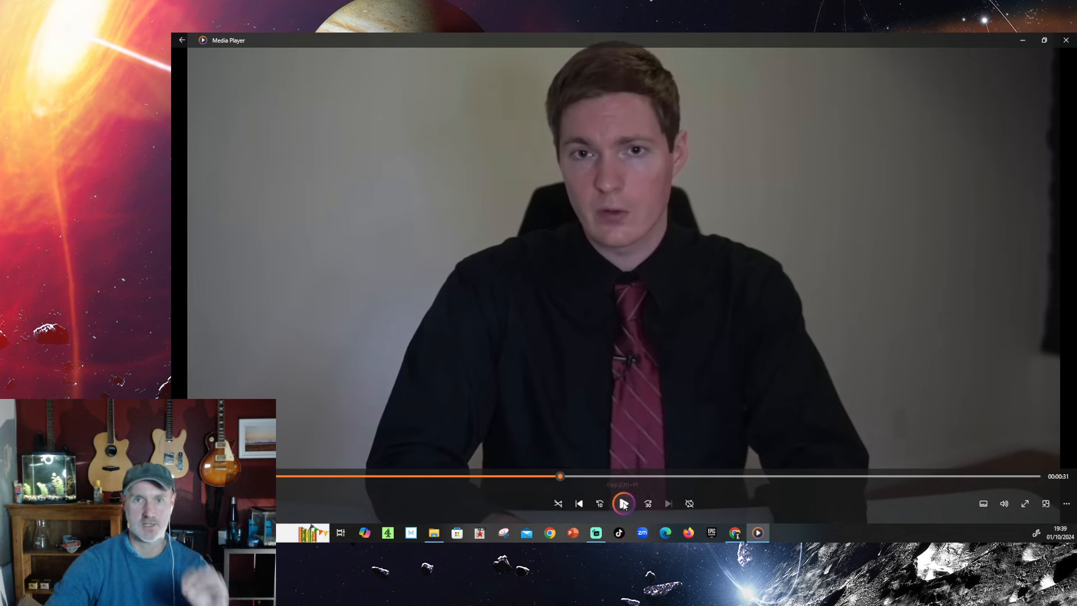
{"action": "mouse_move", "coordinate": [622, 504]}
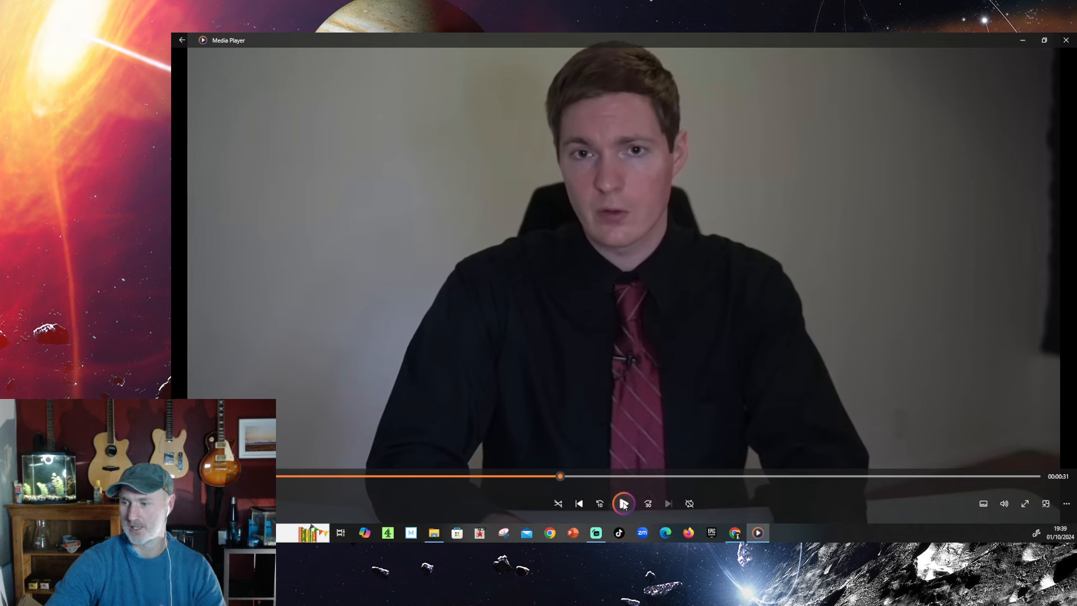
{"action": "left_click", "coordinate": [623, 504]}
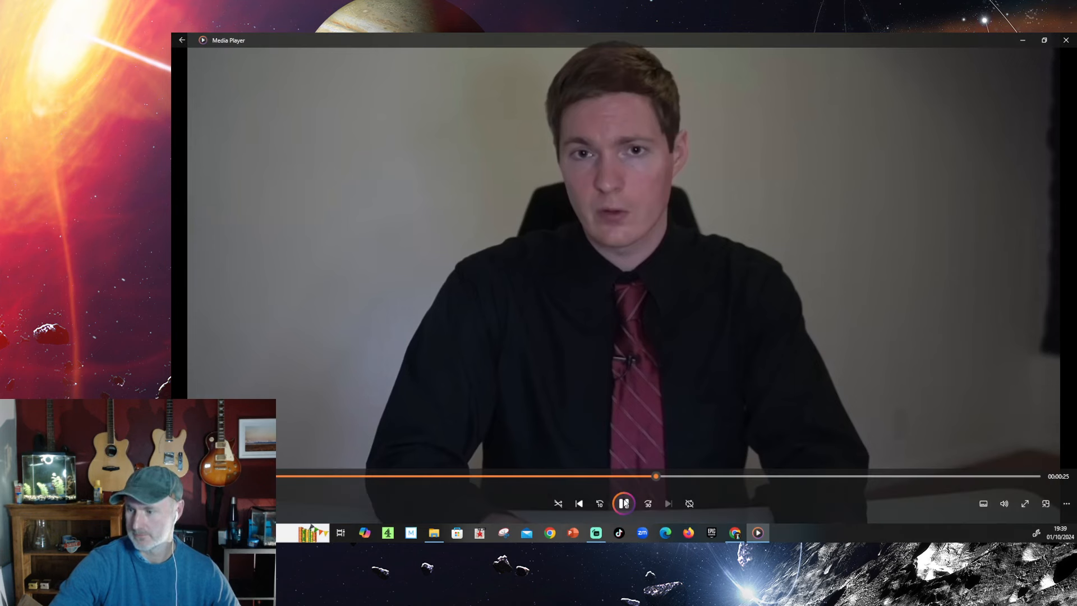
{"action": "mouse_move", "coordinate": [623, 502]}
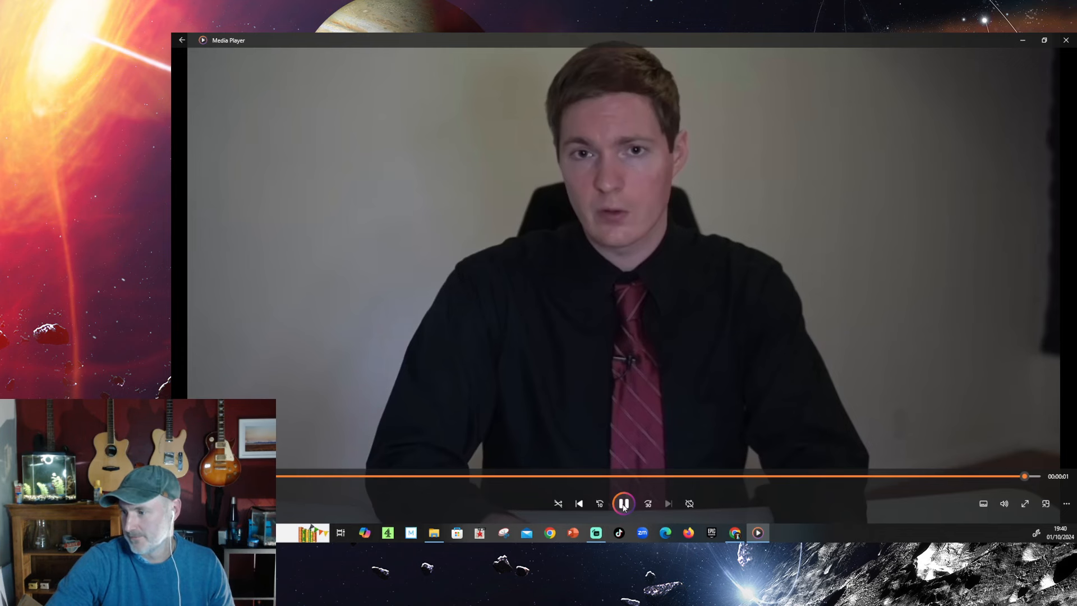
{"action": "left_click", "coordinate": [623, 504]}
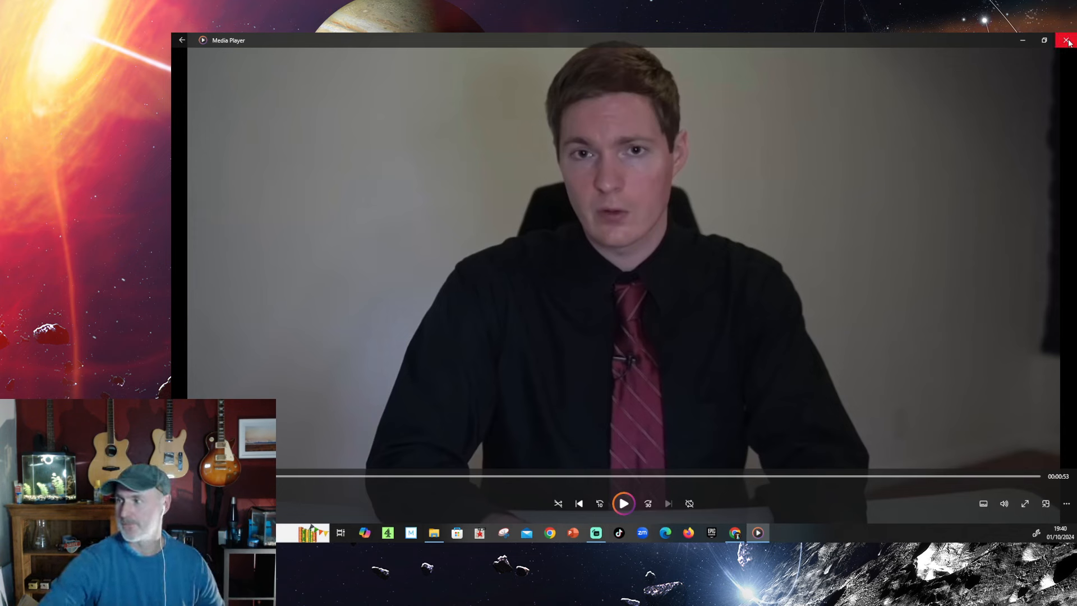
{"action": "left_click", "coordinate": [1067, 40]}
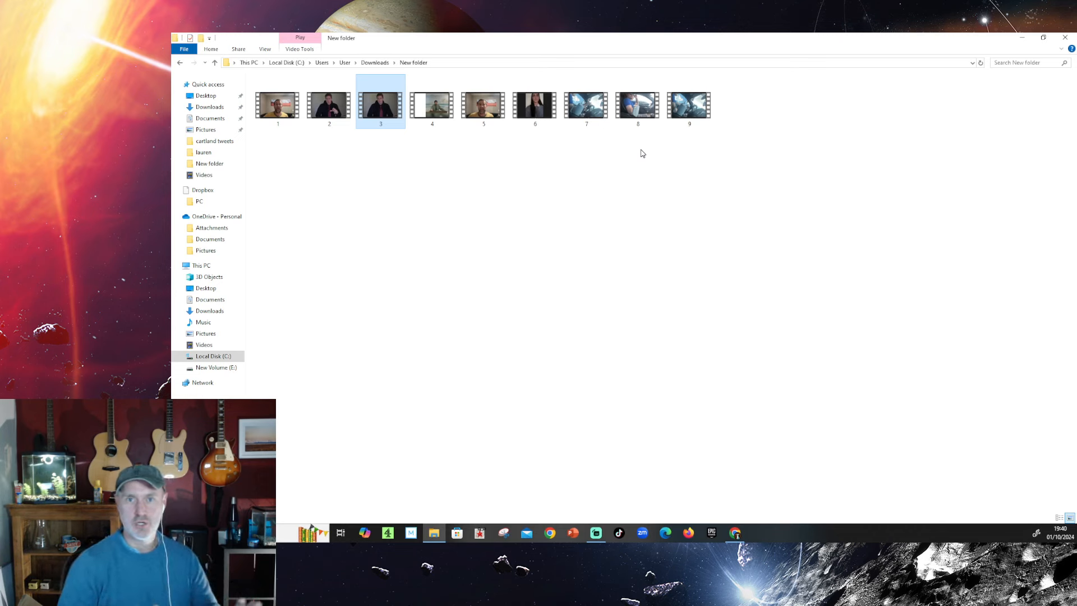
{"action": "left_click", "coordinate": [688, 105]}
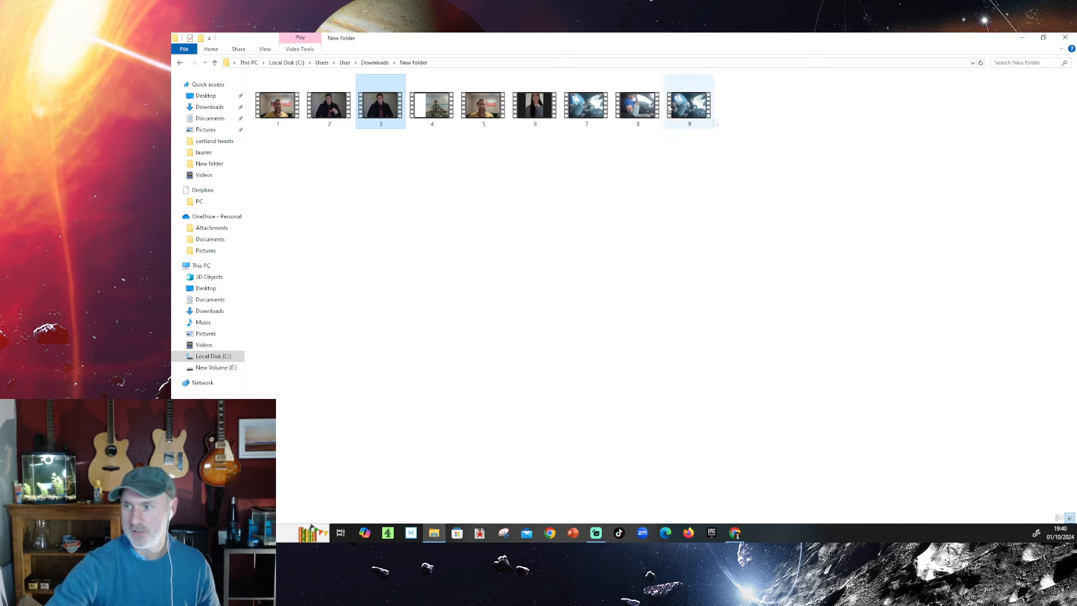
{"action": "mouse_move", "coordinate": [484, 106]}
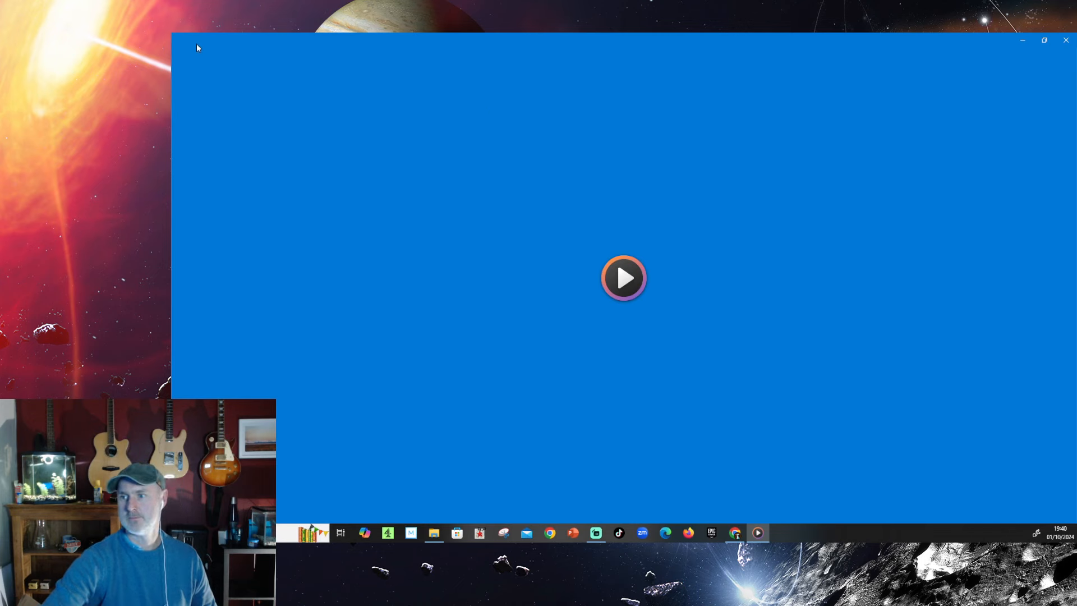
{"action": "left_click", "coordinate": [623, 277]}
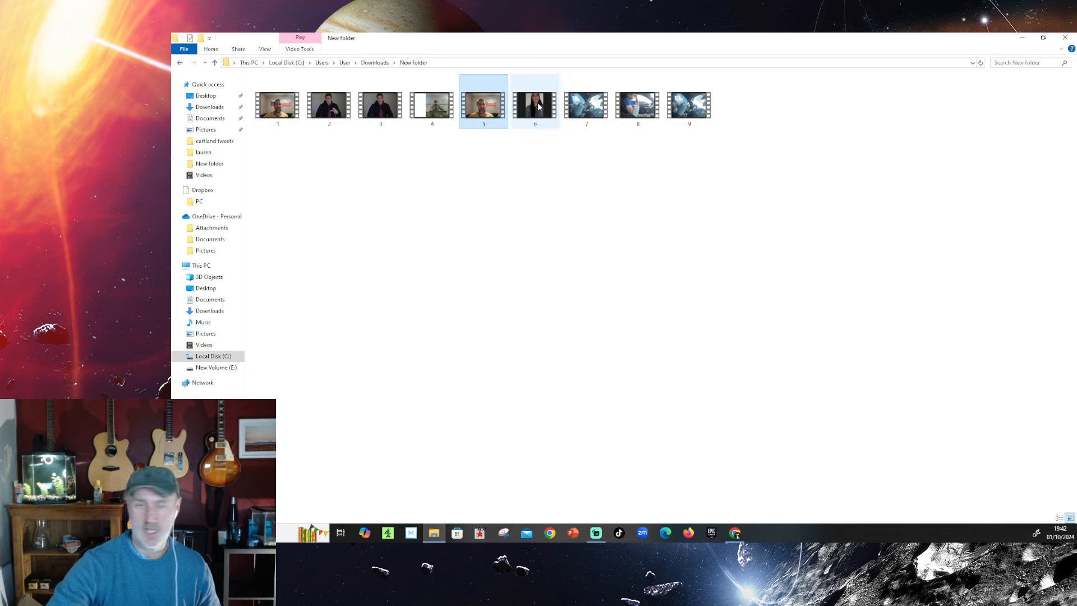
{"action": "mouse_move", "coordinate": [535, 104]}
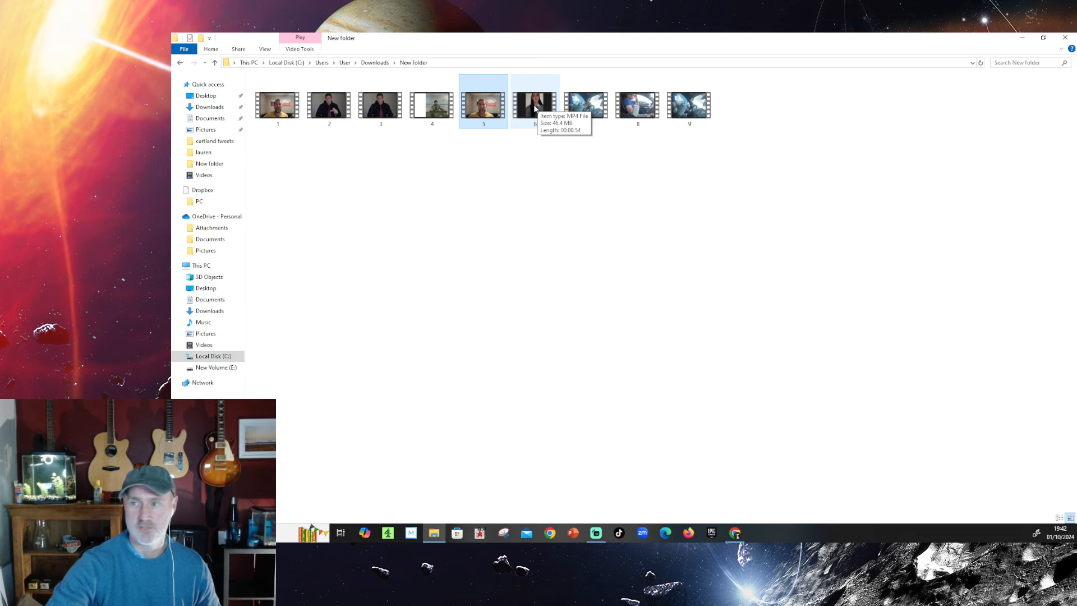
Step: Select clip 6 and open it in Media Player
{"action": "left_click", "coordinate": [534, 104]}
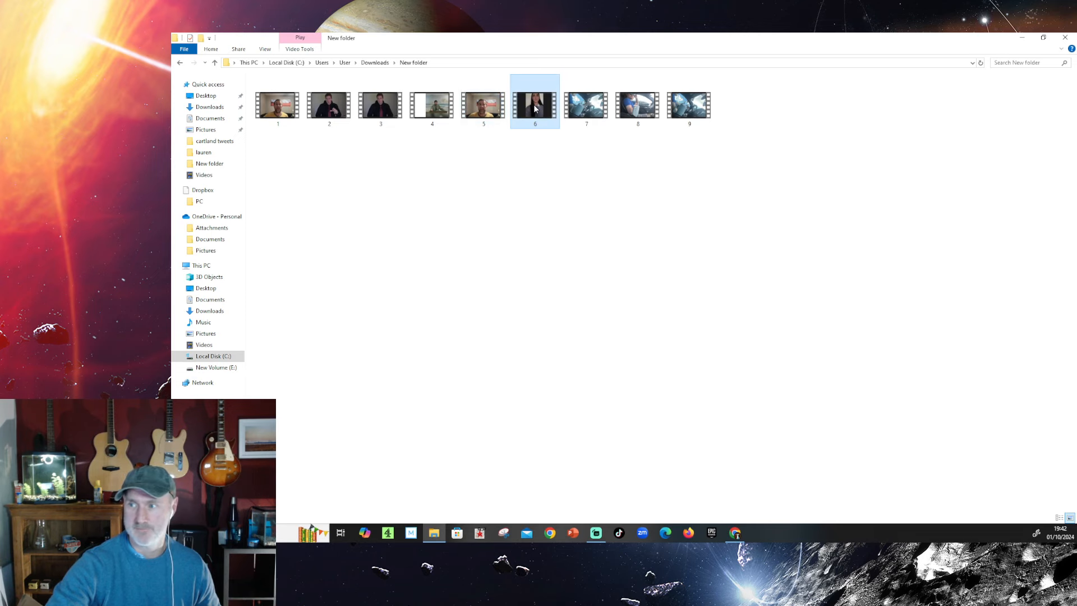
{"action": "double_click", "coordinate": [534, 105]}
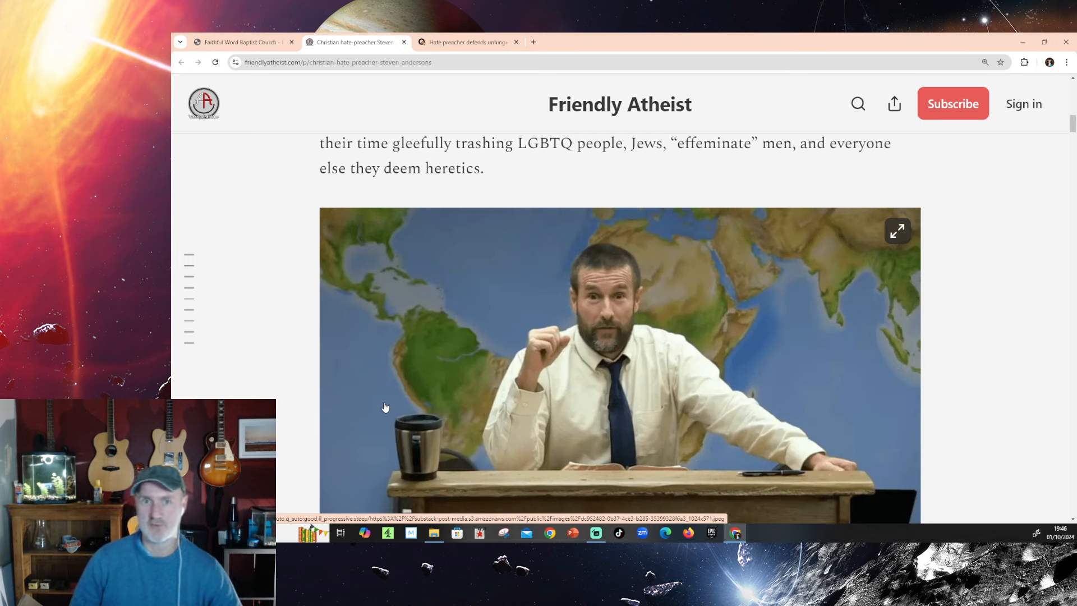
{"action": "mouse_move", "coordinate": [967, 310]}
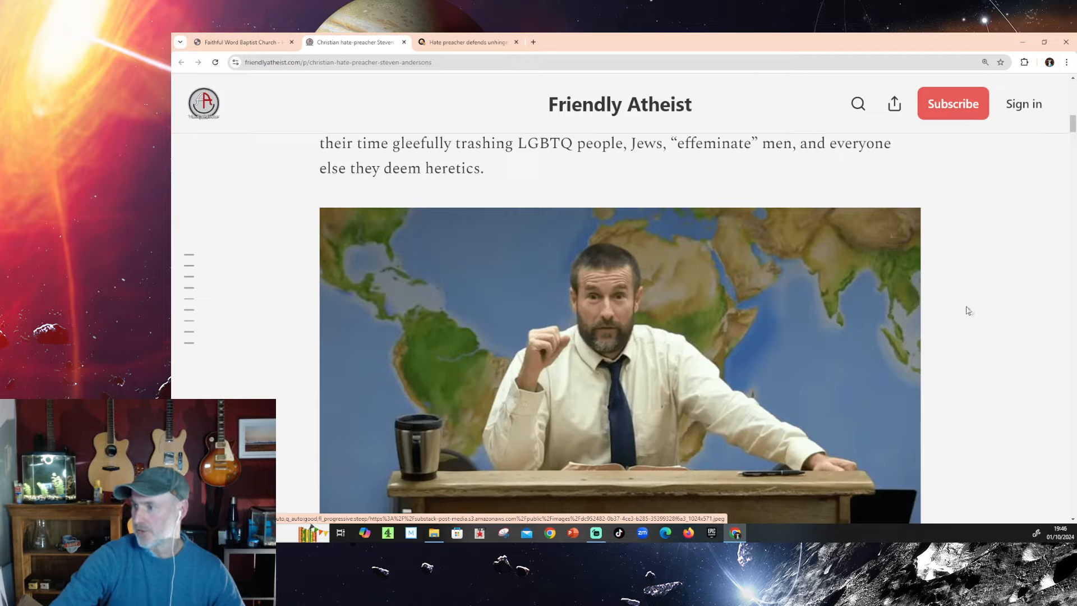
Step: Scroll the Friendly Atheist article down to the embedded YouTube interview
{"action": "scroll", "scroll_direction": "down", "scroll_amount": 3}
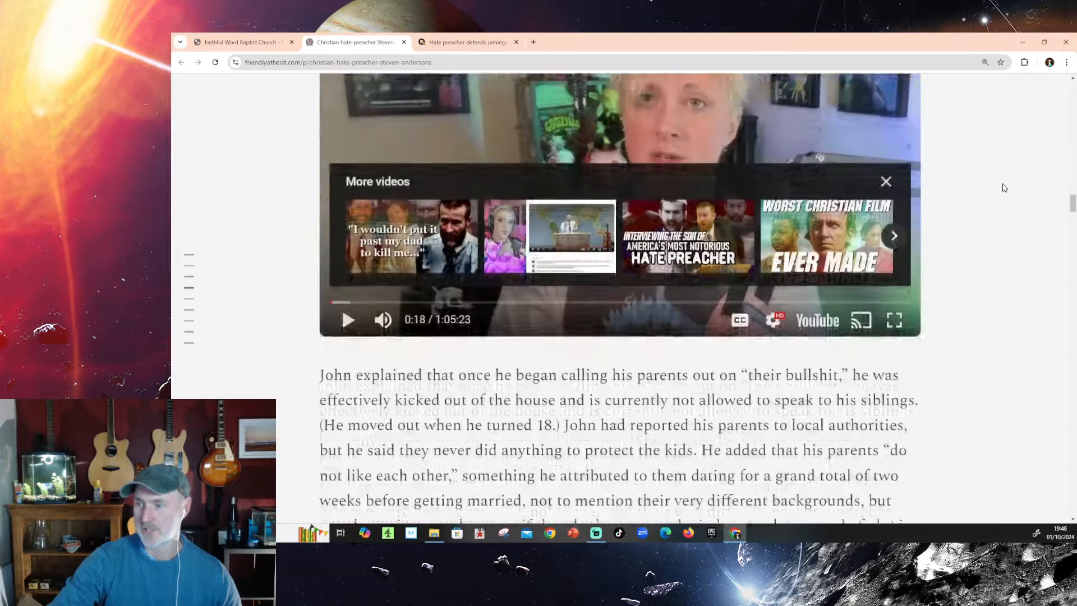
{"action": "scroll", "scroll_direction": "down", "scroll_amount": 3}
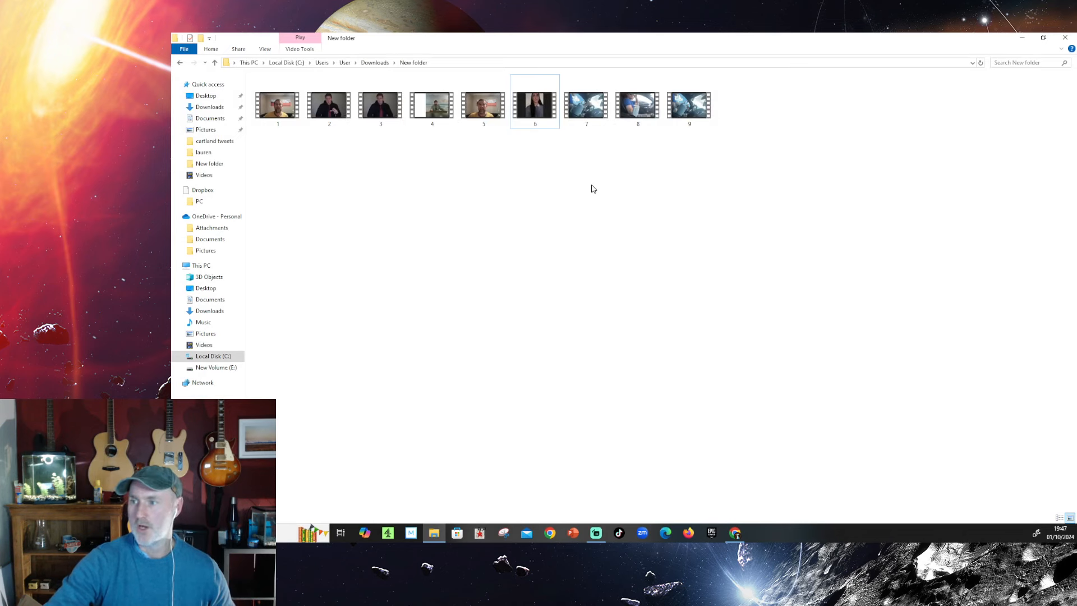
{"action": "mouse_move", "coordinate": [592, 165]}
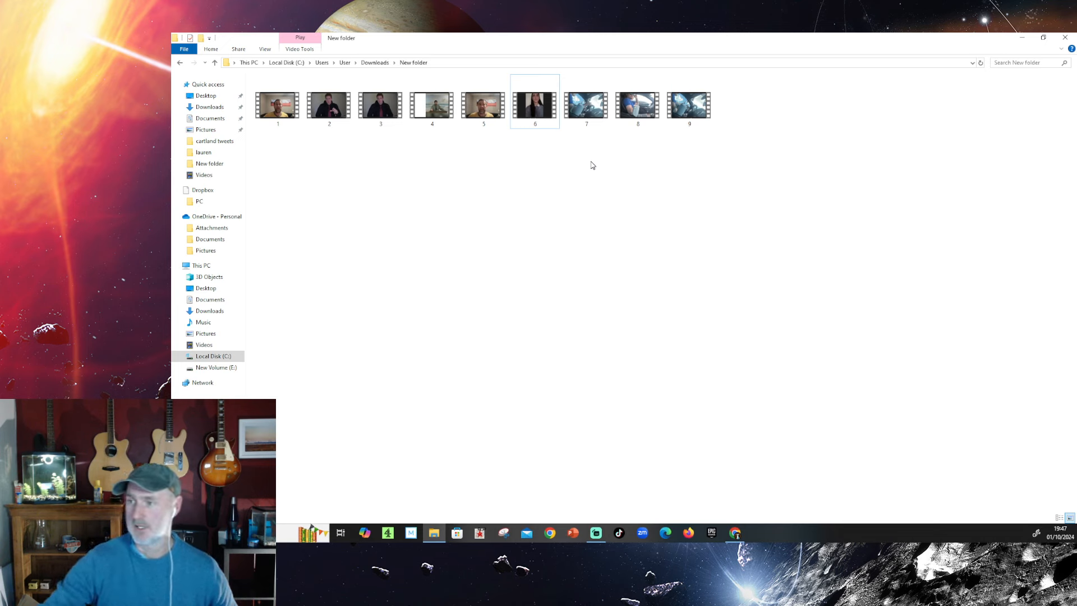
{"action": "left_click", "coordinate": [586, 105]}
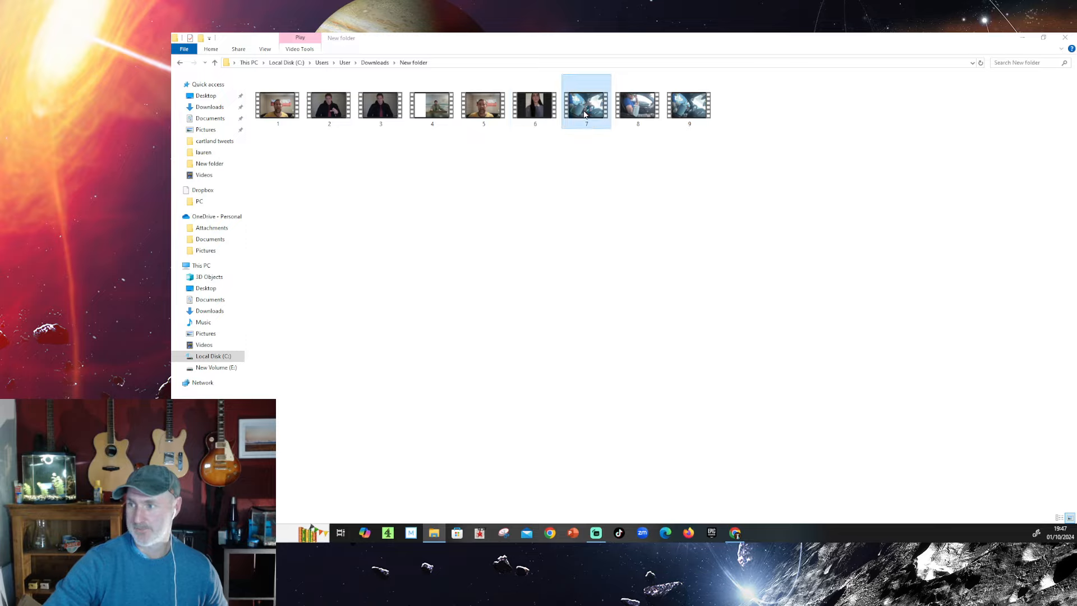
{"action": "double_click", "coordinate": [585, 104]}
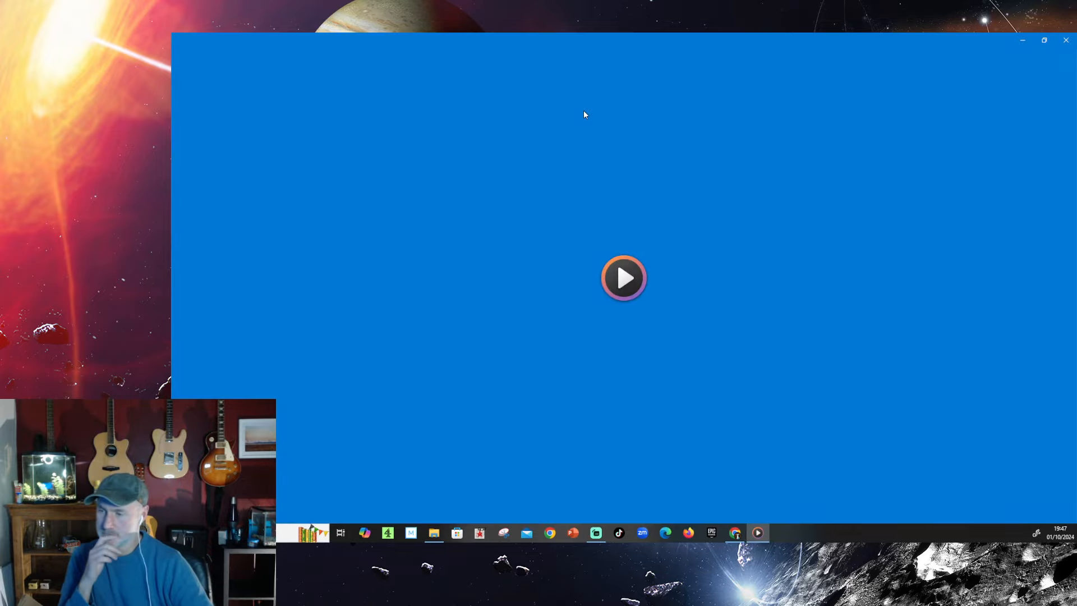
{"action": "left_click", "coordinate": [623, 278]}
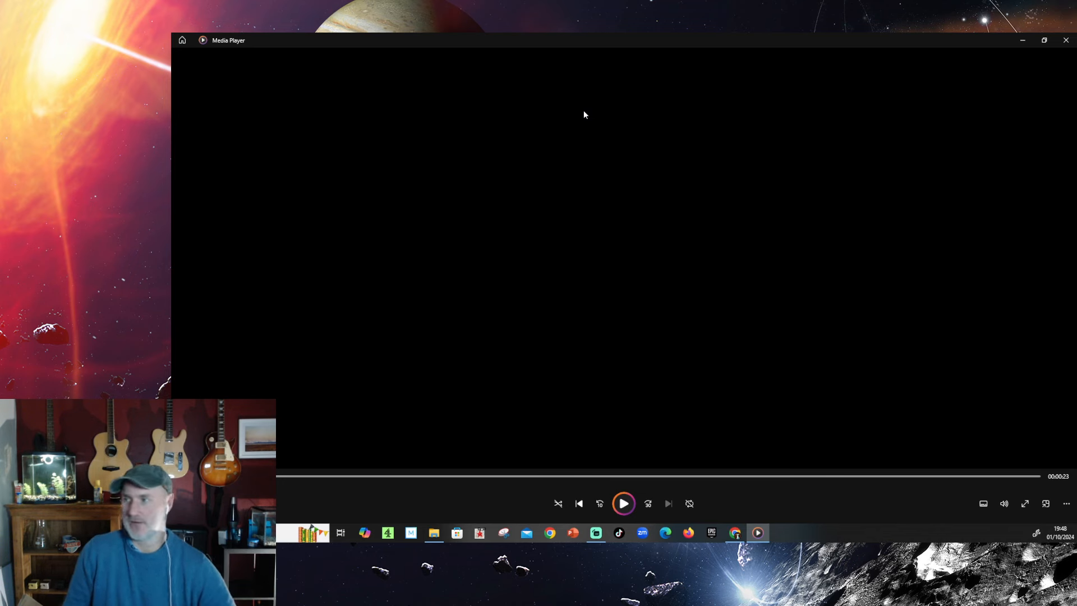
{"action": "mouse_move", "coordinate": [1065, 40]}
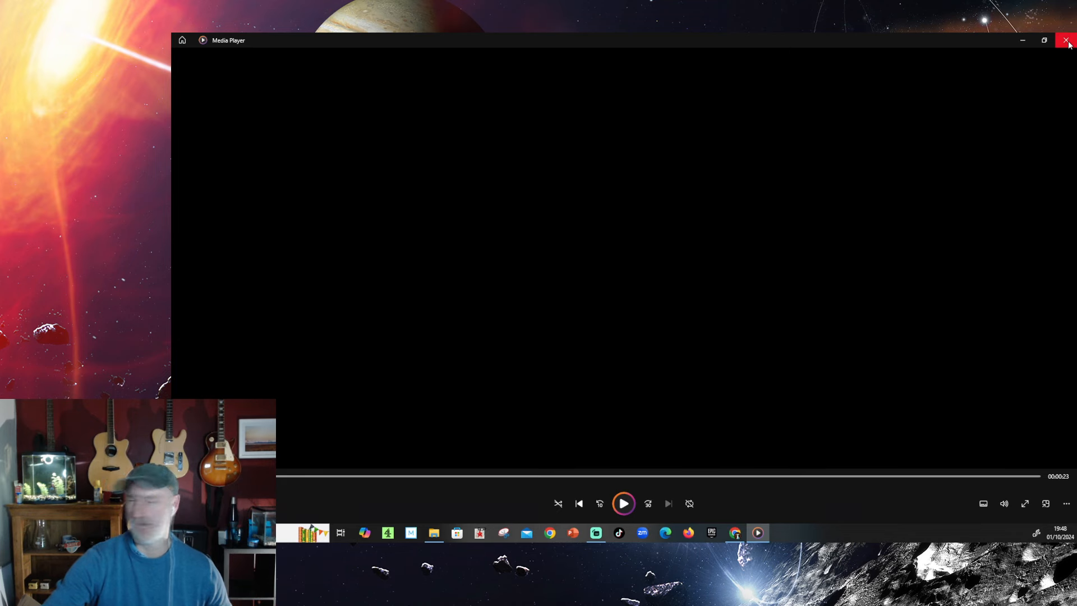
{"action": "left_click", "coordinate": [1067, 40]}
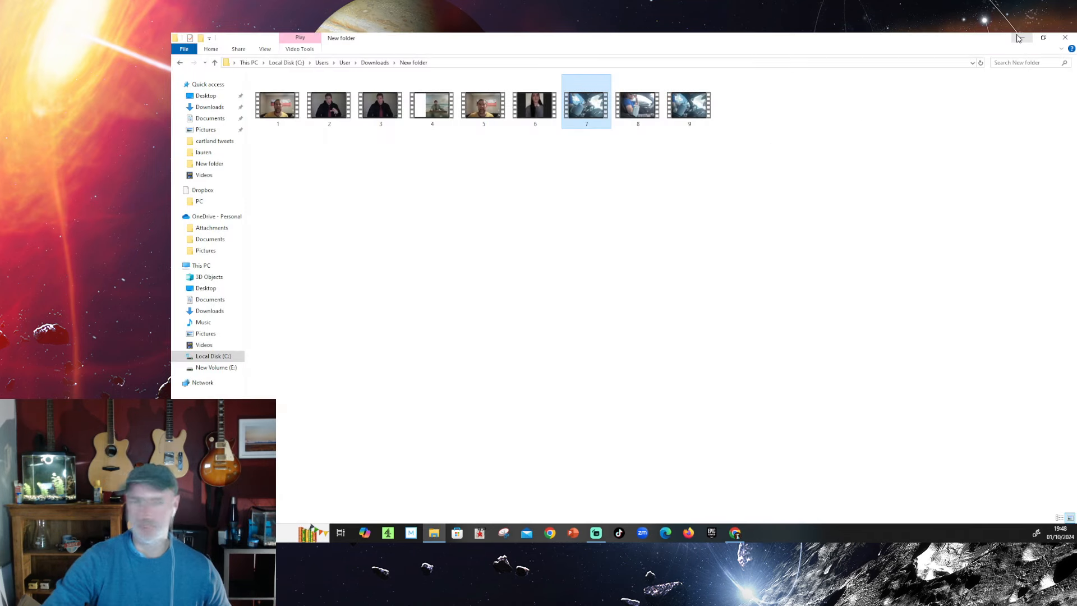
{"action": "mouse_move", "coordinate": [1021, 37]}
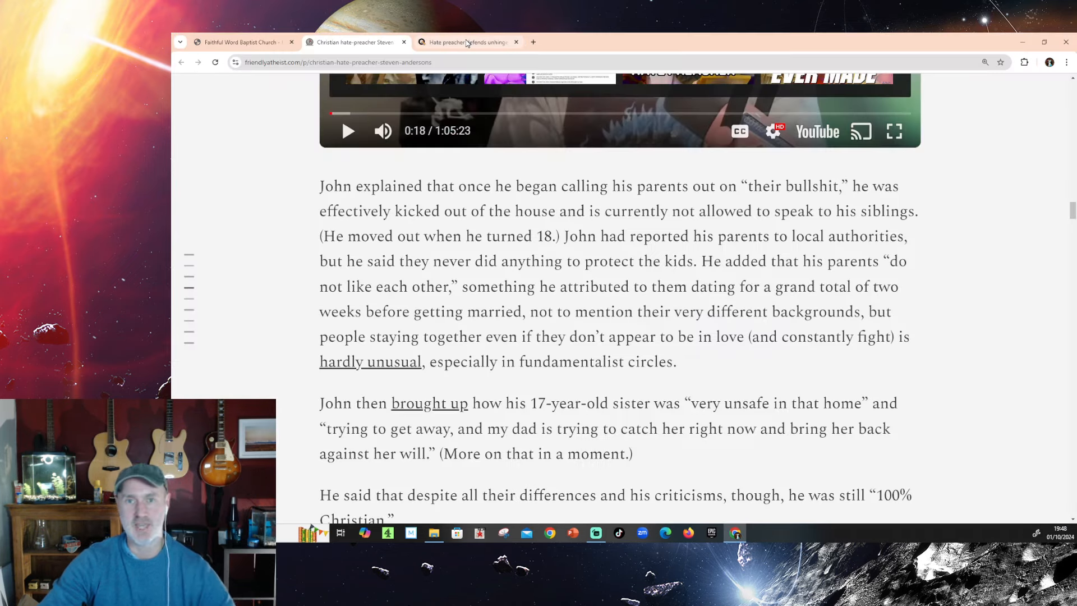
{"action": "mouse_move", "coordinate": [467, 42]}
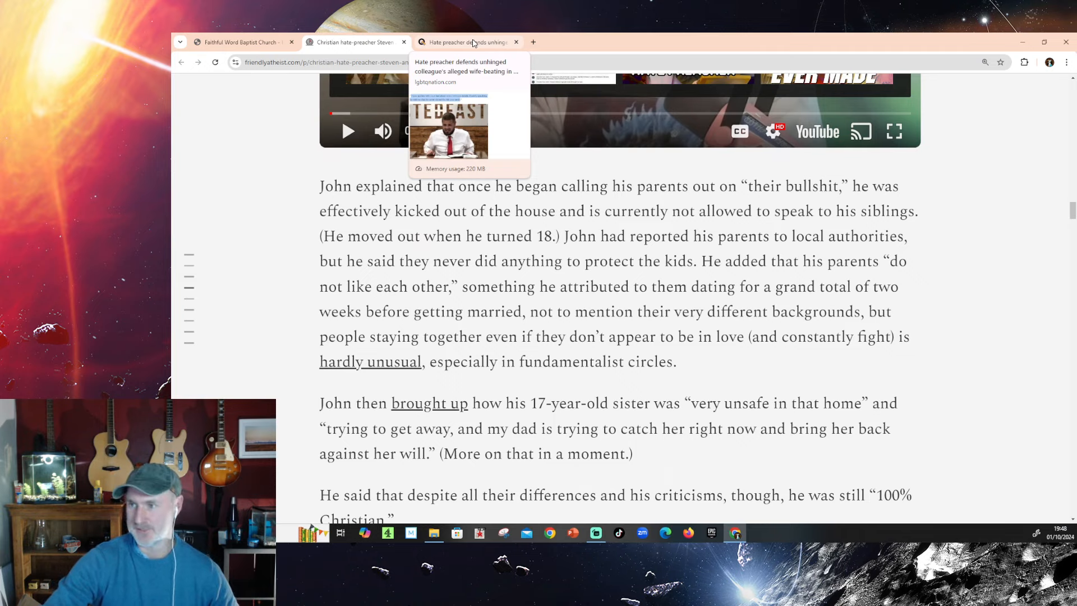
Step: Bring up the LGBTQ Nation article on pastor Jonathan Shelley and scroll through it
{"action": "left_click", "coordinate": [467, 42]}
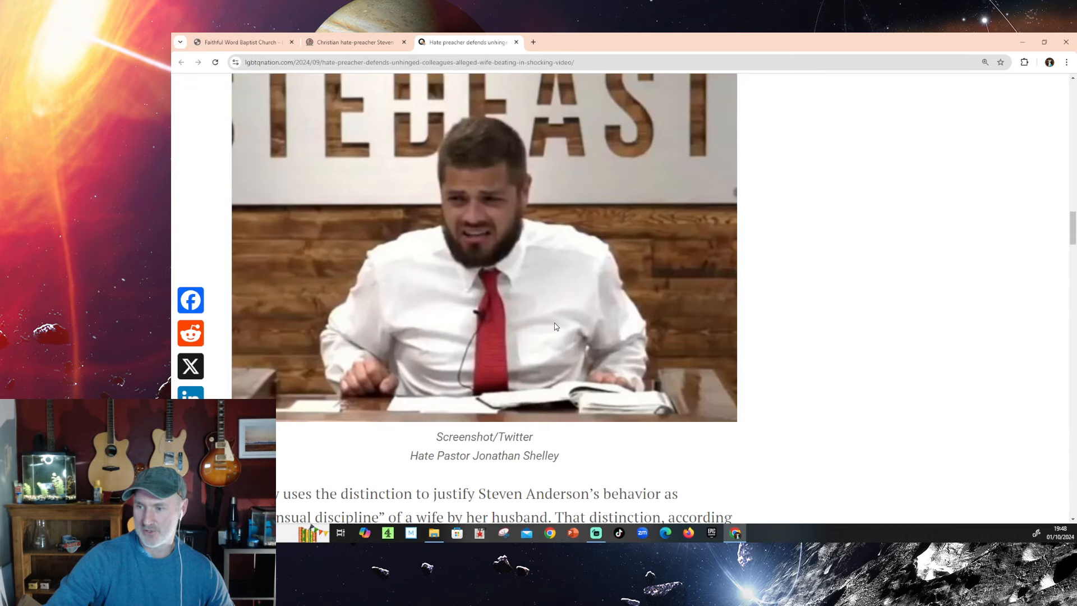
{"action": "scroll", "scroll_direction": "down", "scroll_amount": 3}
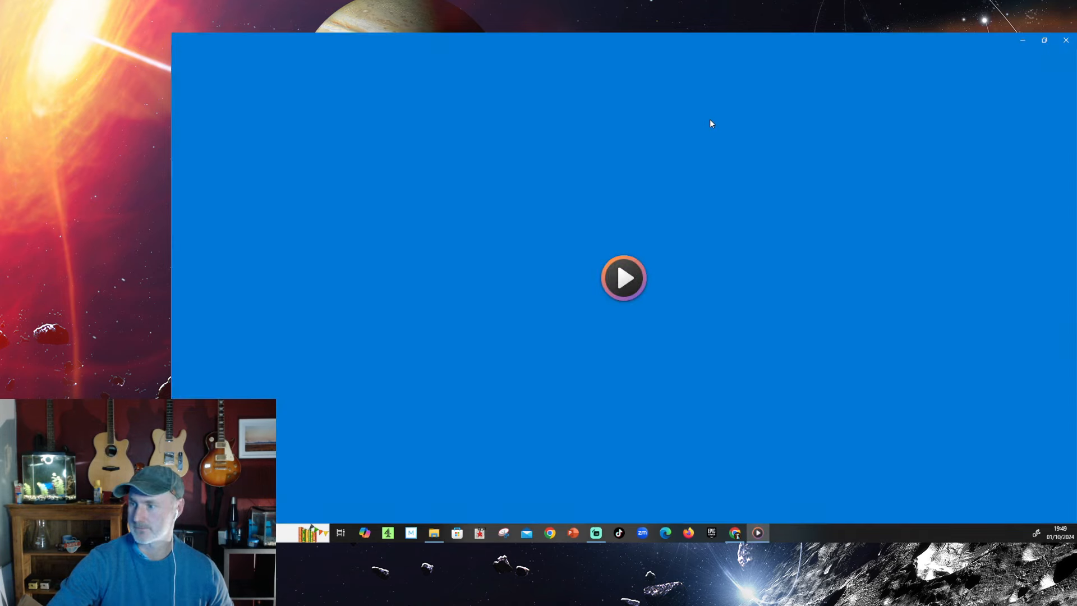
Step: Start playing the clip of the man in a car holding a tumbler
{"action": "left_click", "coordinate": [623, 277]}
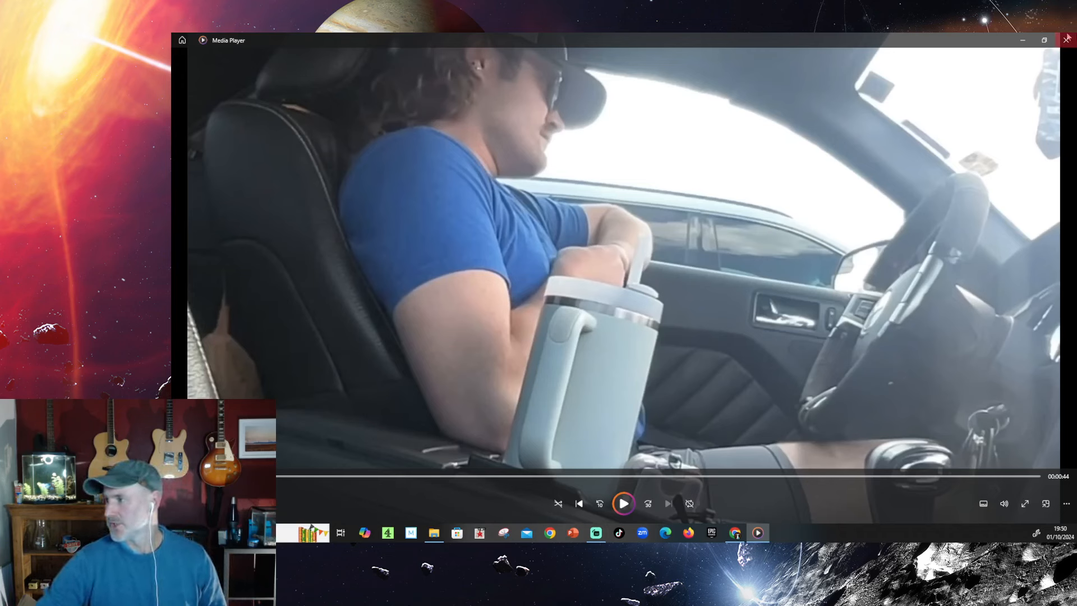
{"action": "mouse_move", "coordinate": [1068, 39]}
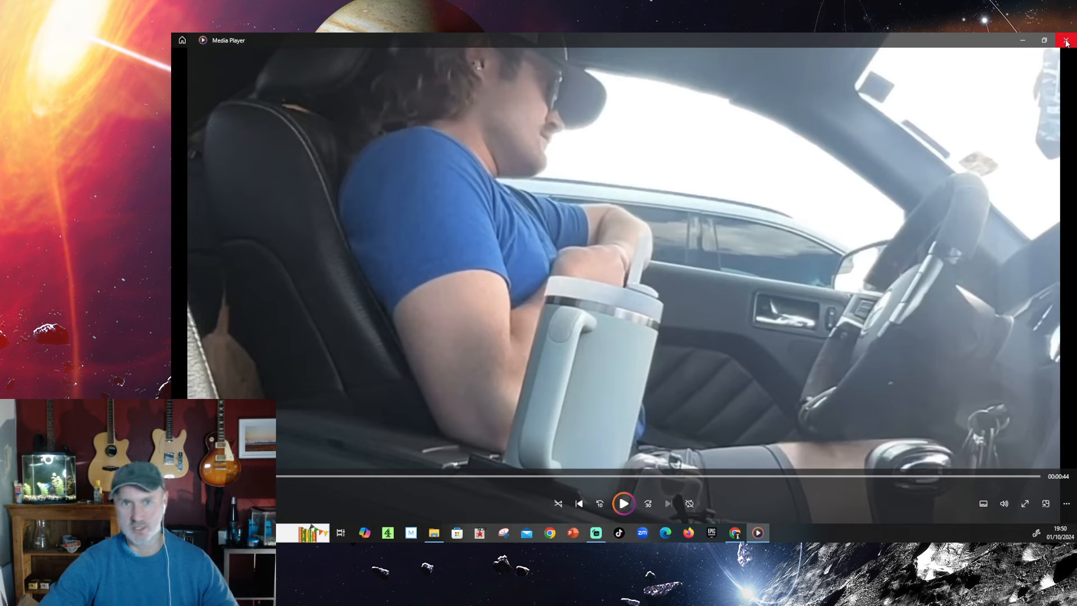
Step: Close the clip, return to the Friendly Atheist tab, and scroll to Miriam Anderson's post
{"action": "left_click", "coordinate": [1065, 41]}
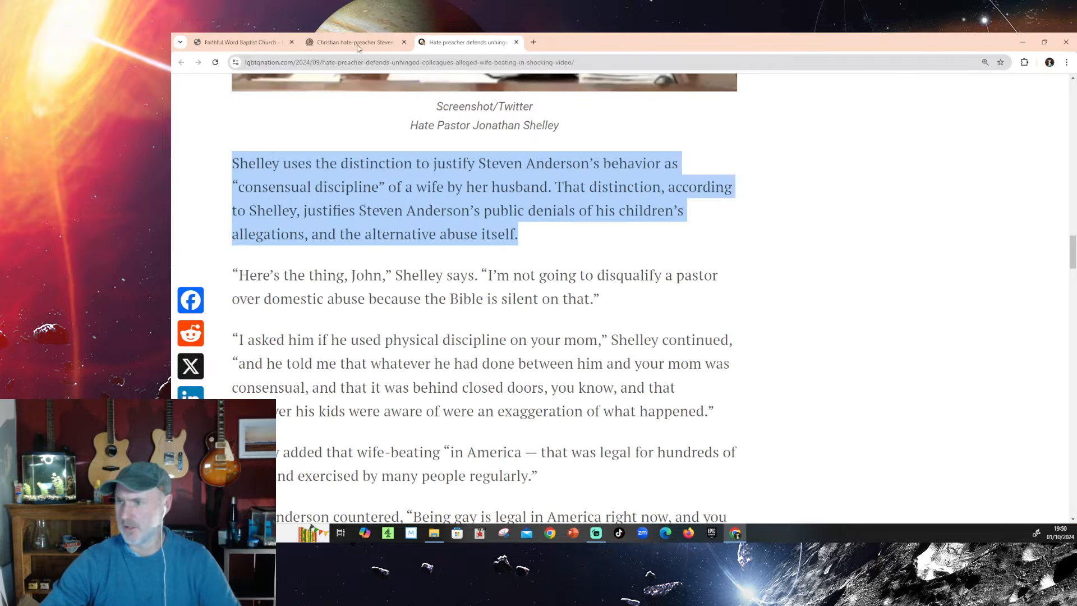
{"action": "left_click", "coordinate": [355, 42]}
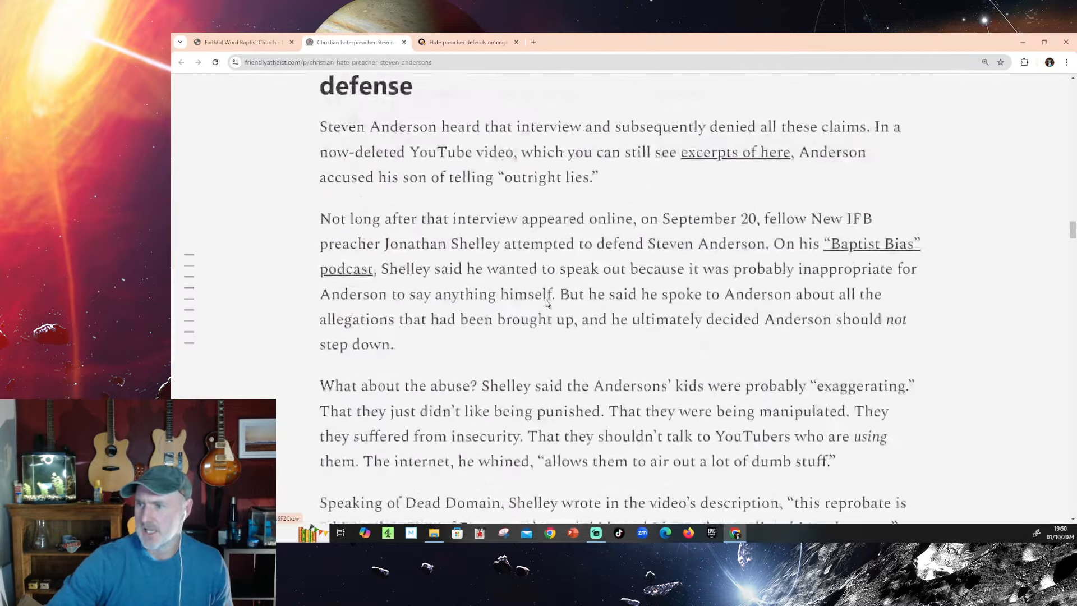
{"action": "scroll", "scroll_direction": "down", "scroll_amount": 3}
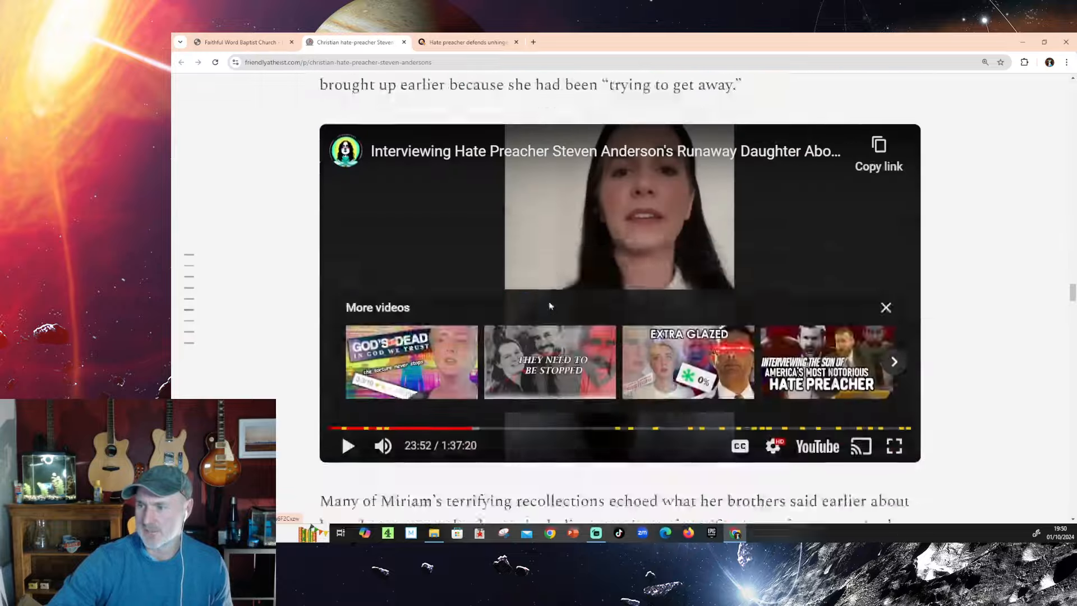
{"action": "scroll", "scroll_direction": "down", "scroll_amount": 3}
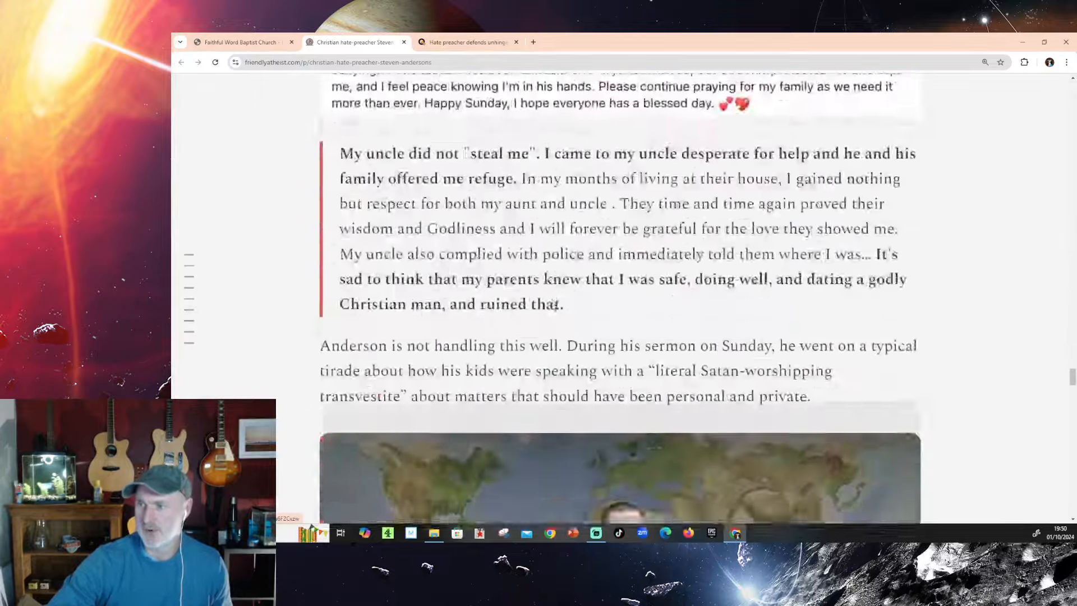
{"action": "scroll", "scroll_direction": "up", "scroll_amount": 3}
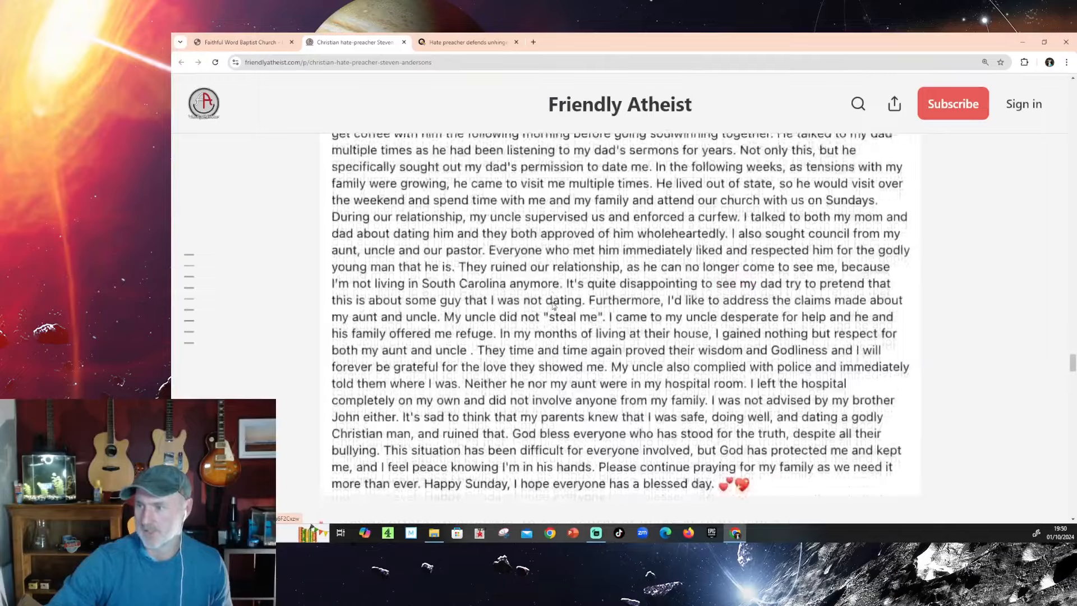
{"action": "scroll", "scroll_direction": "up", "scroll_amount": 3}
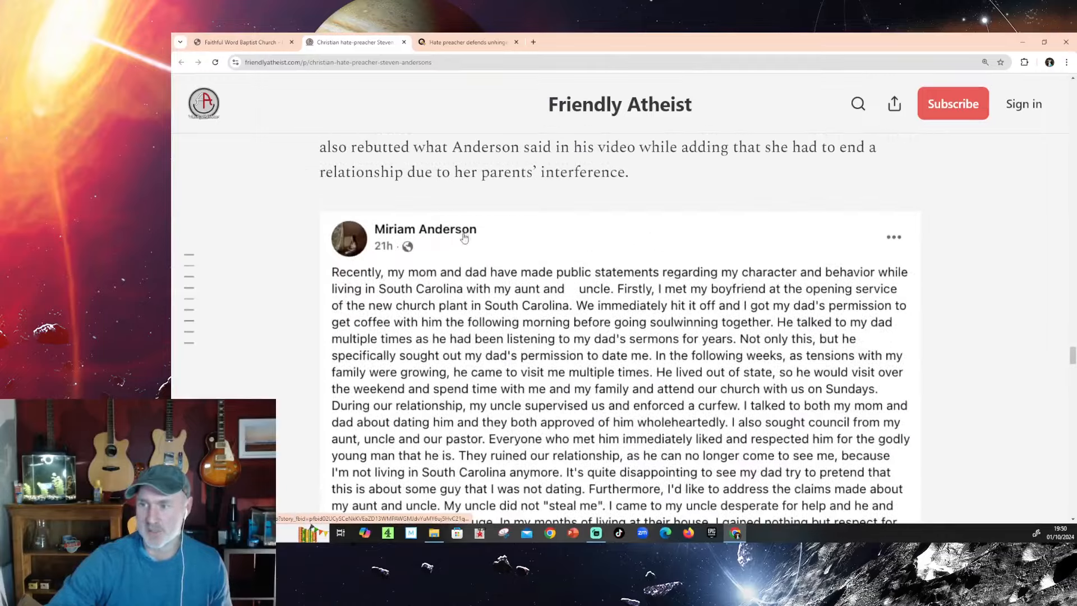
{"action": "mouse_move", "coordinate": [504, 262]}
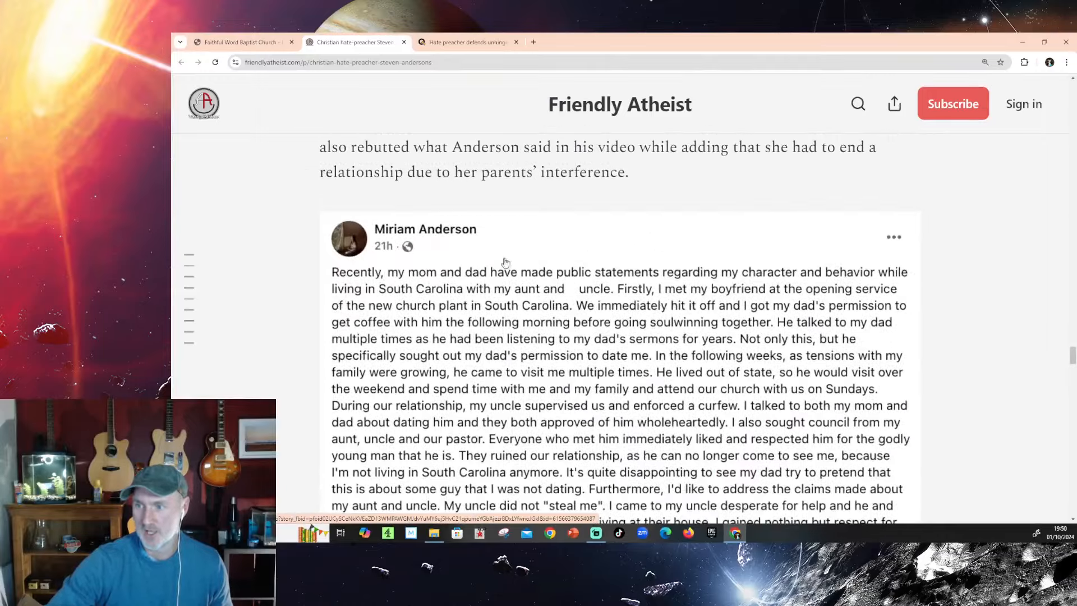
{"action": "scroll", "scroll_direction": "down", "scroll_amount": 3}
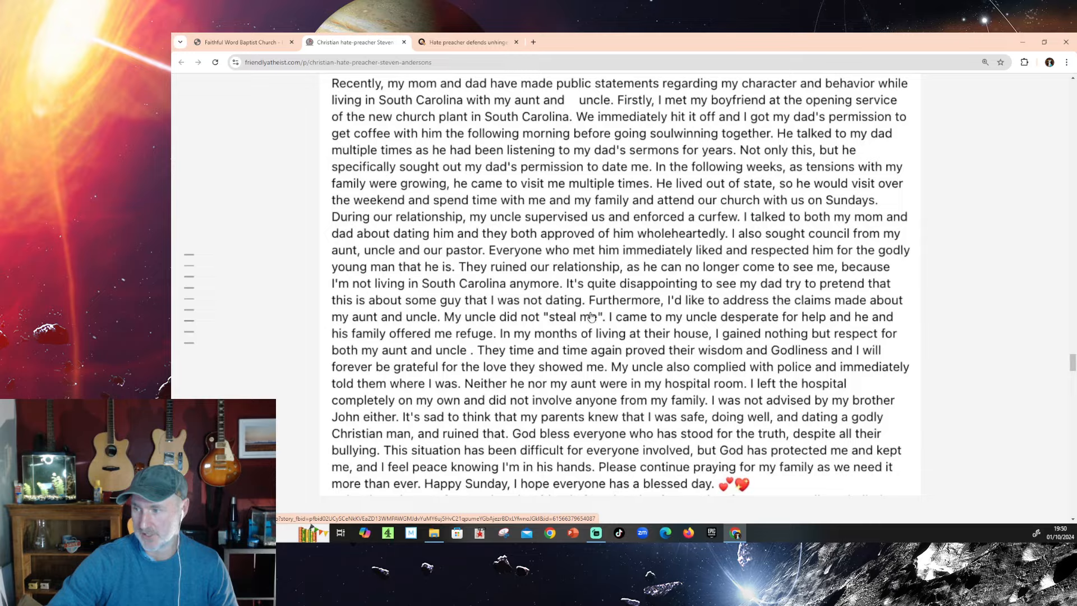
{"action": "scroll", "scroll_direction": "up", "scroll_amount": 3}
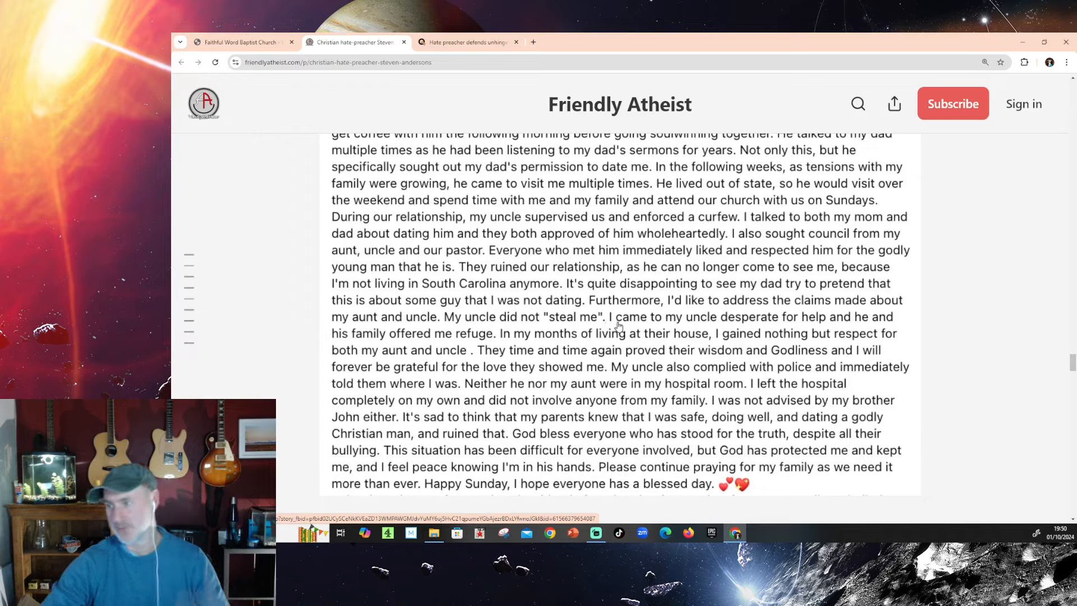
{"action": "scroll", "scroll_direction": "down", "scroll_amount": 3}
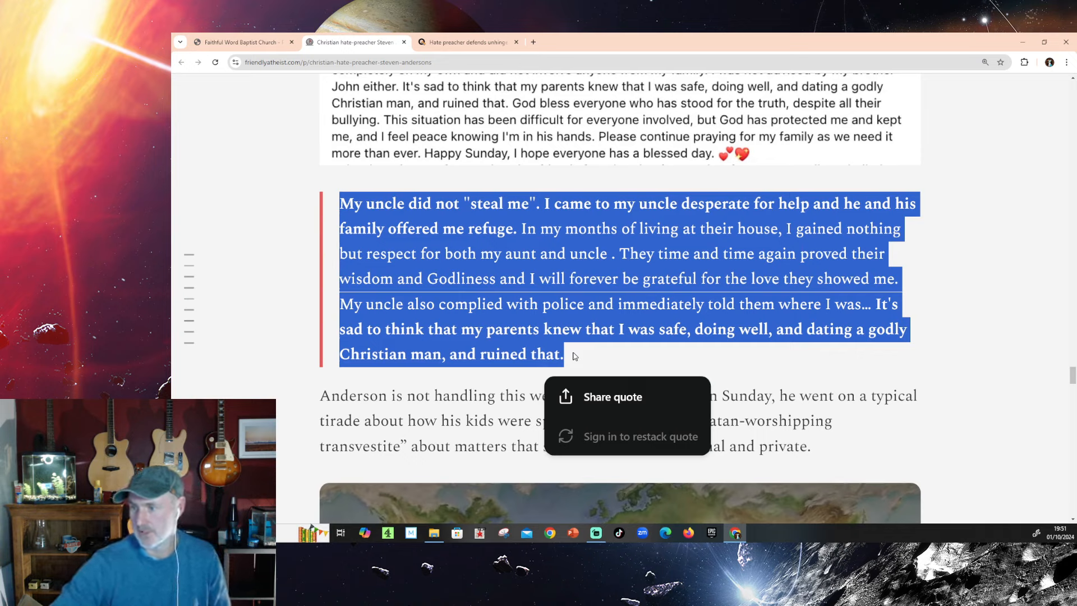
{"action": "mouse_move", "coordinate": [446, 336]}
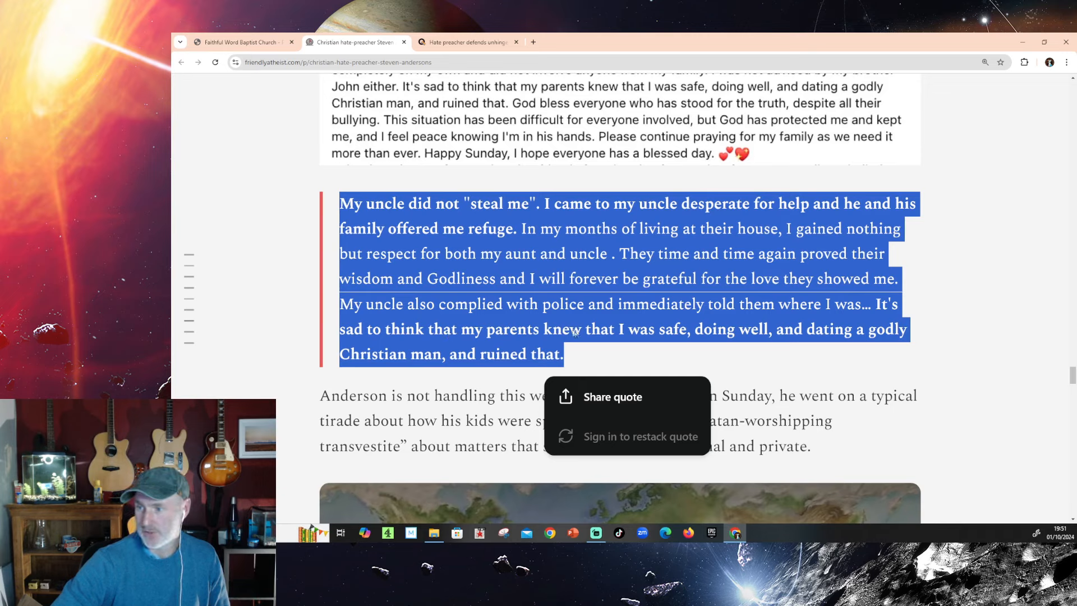
{"action": "mouse_move", "coordinate": [881, 349]}
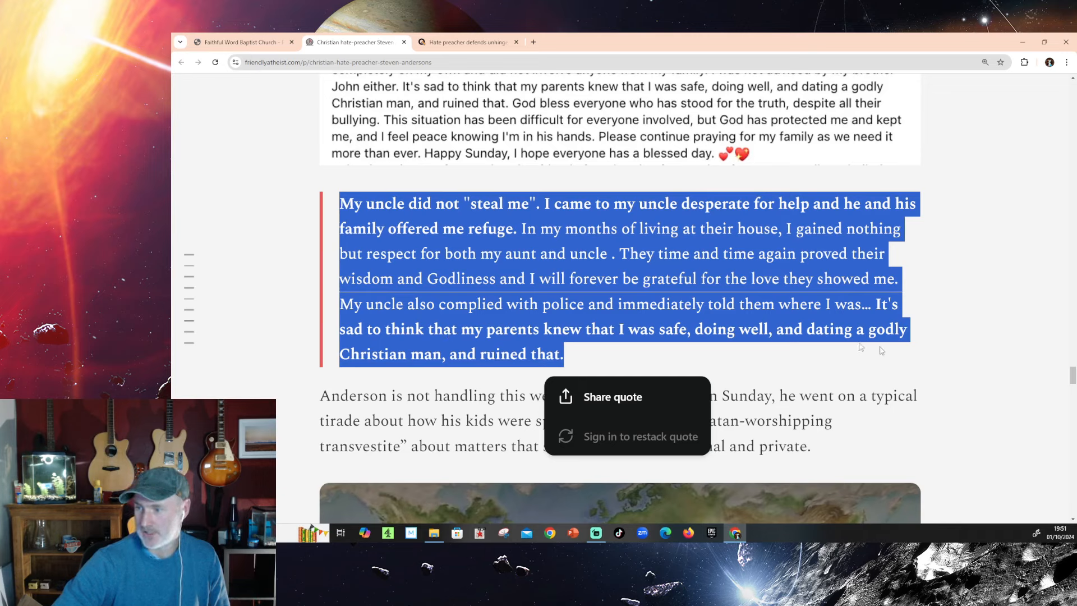
{"action": "mouse_move", "coordinate": [424, 367]}
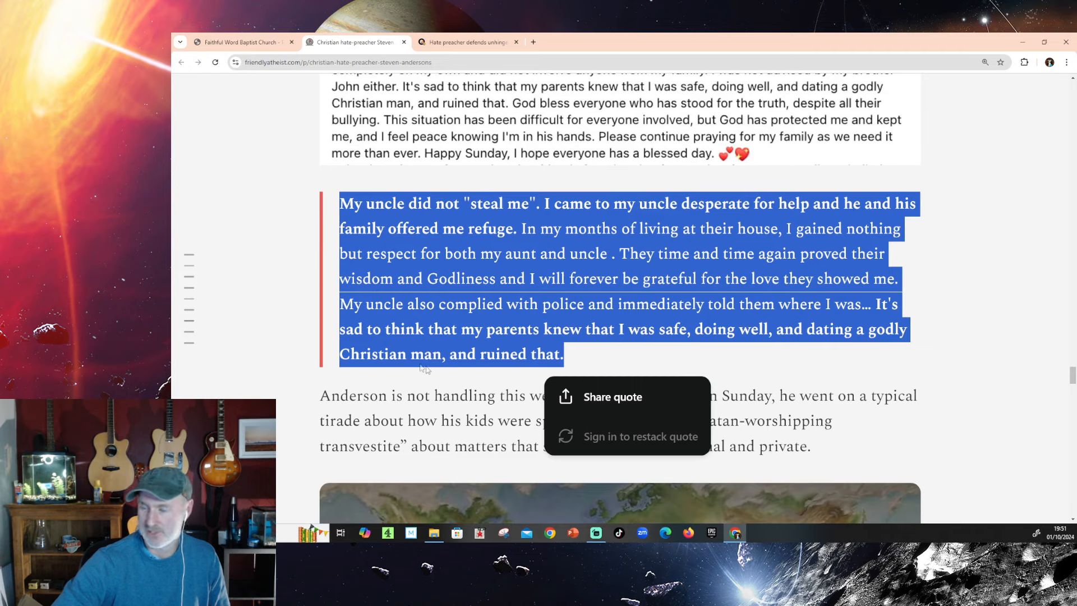
{"action": "mouse_move", "coordinate": [596, 359]}
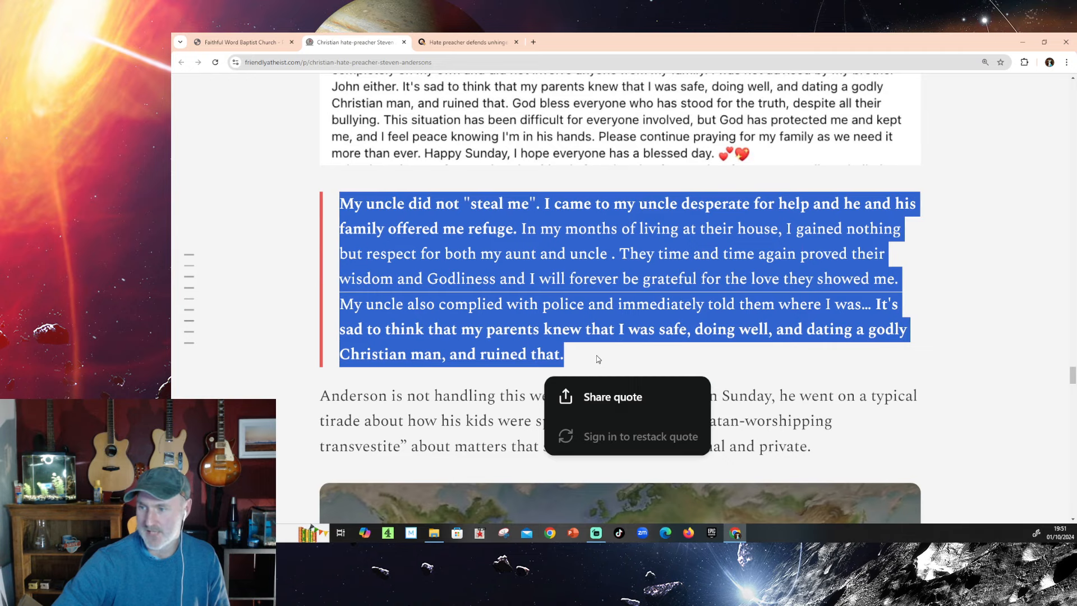
Step: Deselect the highlighted quote and dismiss the Share quote popup
{"action": "left_click", "coordinate": [597, 371]}
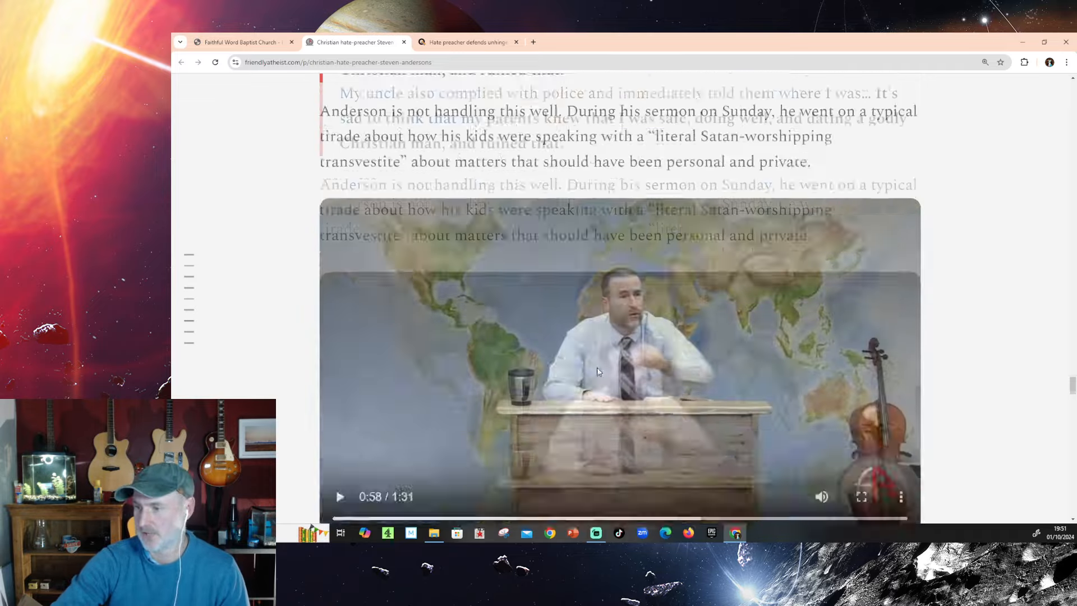
Step: Rewind the embedded sermon video to 0:00 and start it playing
{"action": "scroll", "scroll_direction": "up", "scroll_amount": 3}
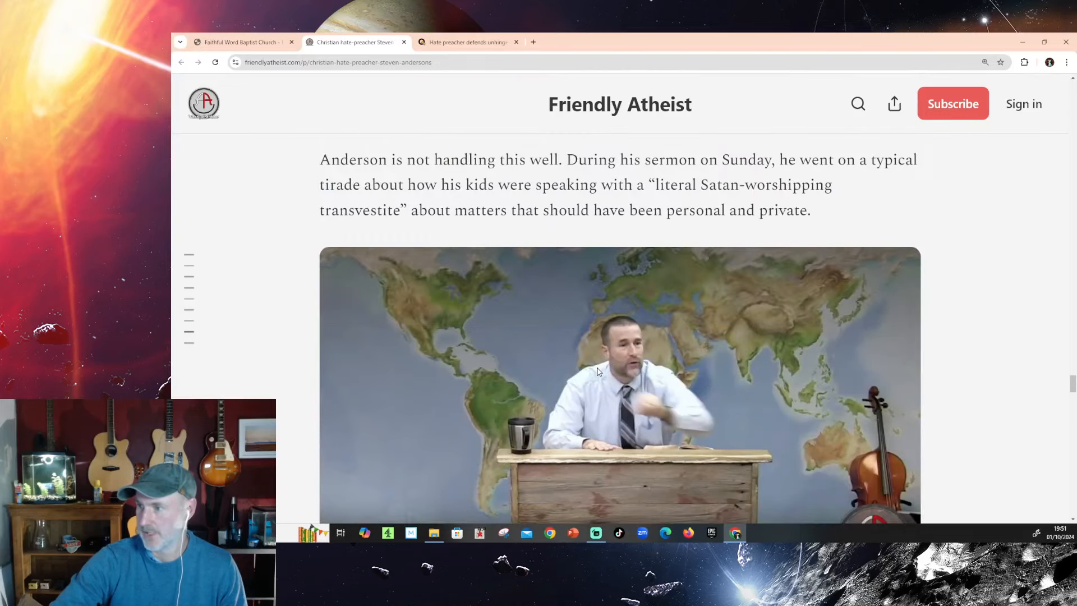
{"action": "scroll", "scroll_direction": "down", "scroll_amount": 3}
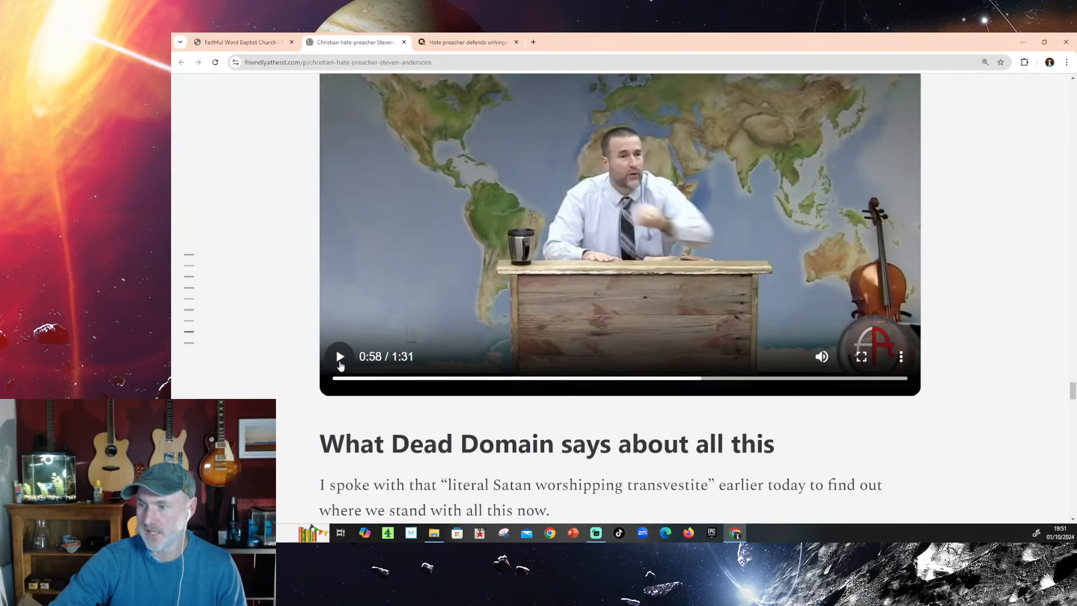
{"action": "left_click", "coordinate": [337, 379]}
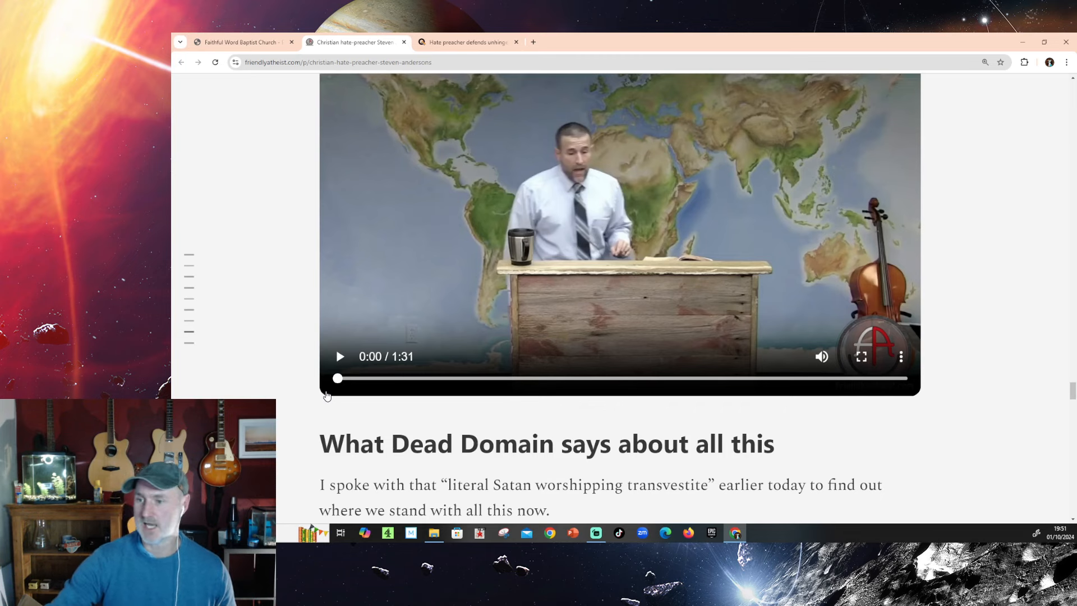
{"action": "scroll", "scroll_direction": "up", "scroll_amount": 3}
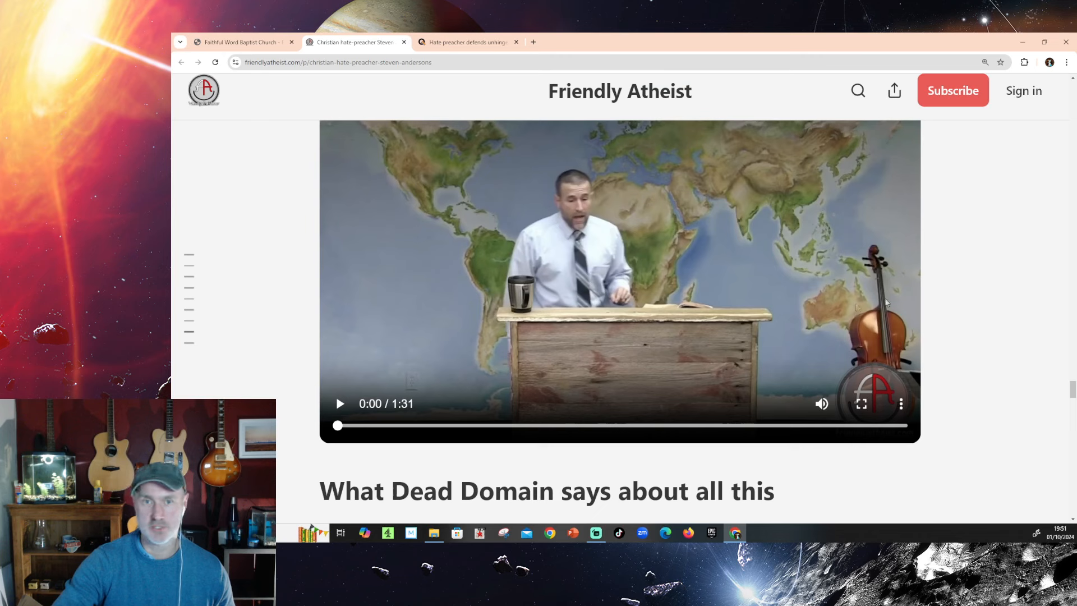
{"action": "mouse_move", "coordinate": [339, 404]}
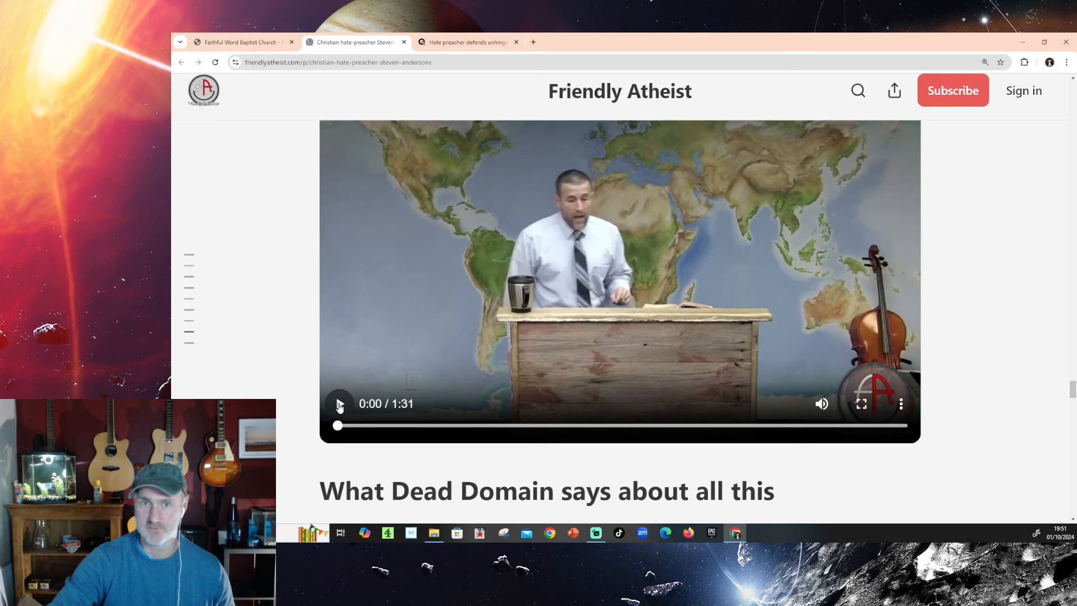
{"action": "left_click", "coordinate": [338, 403]}
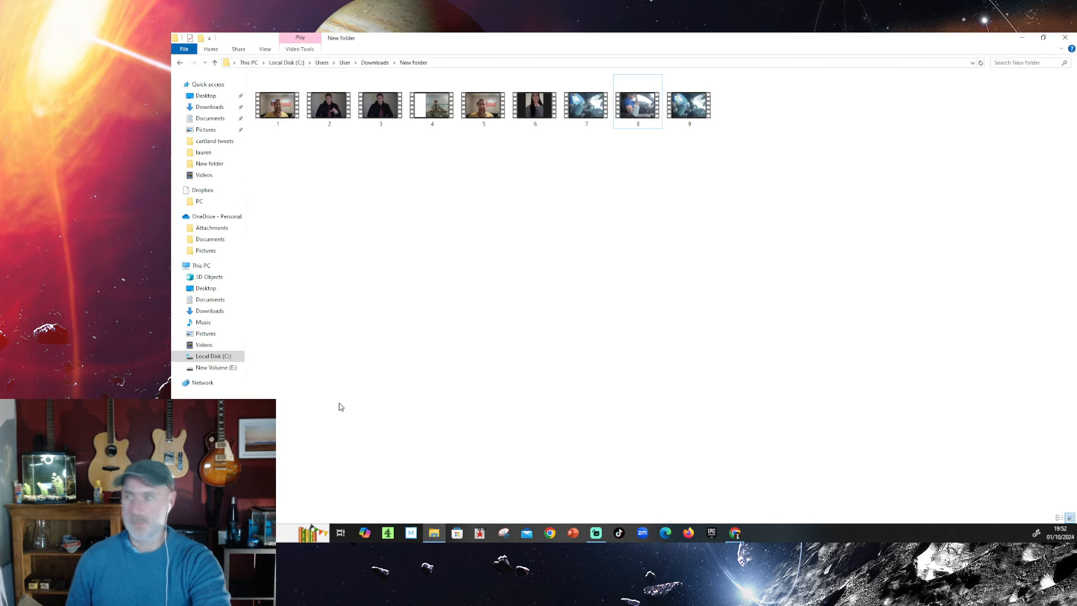
{"action": "mouse_move", "coordinate": [655, 149]}
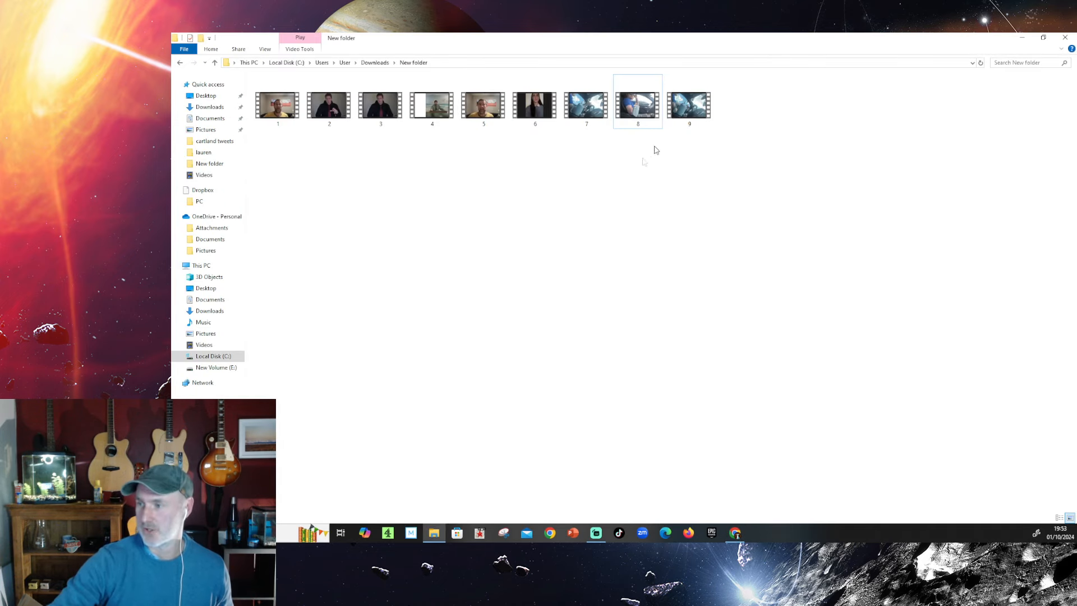
Step: Open video file 9 from Downloads > New folder in Media Player
{"action": "left_click", "coordinate": [689, 105]}
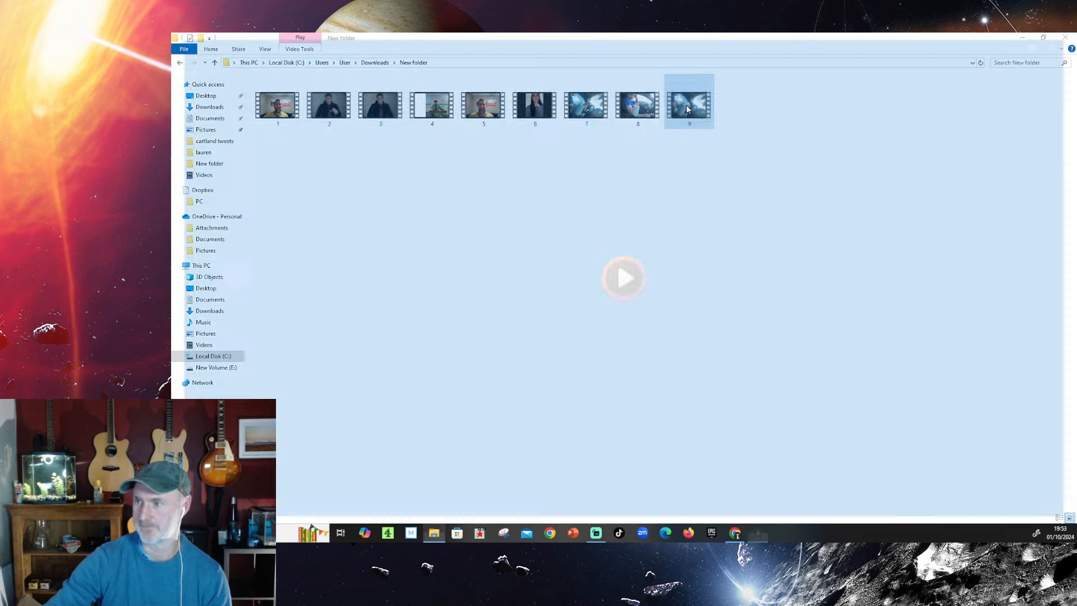
{"action": "double_click", "coordinate": [689, 105]}
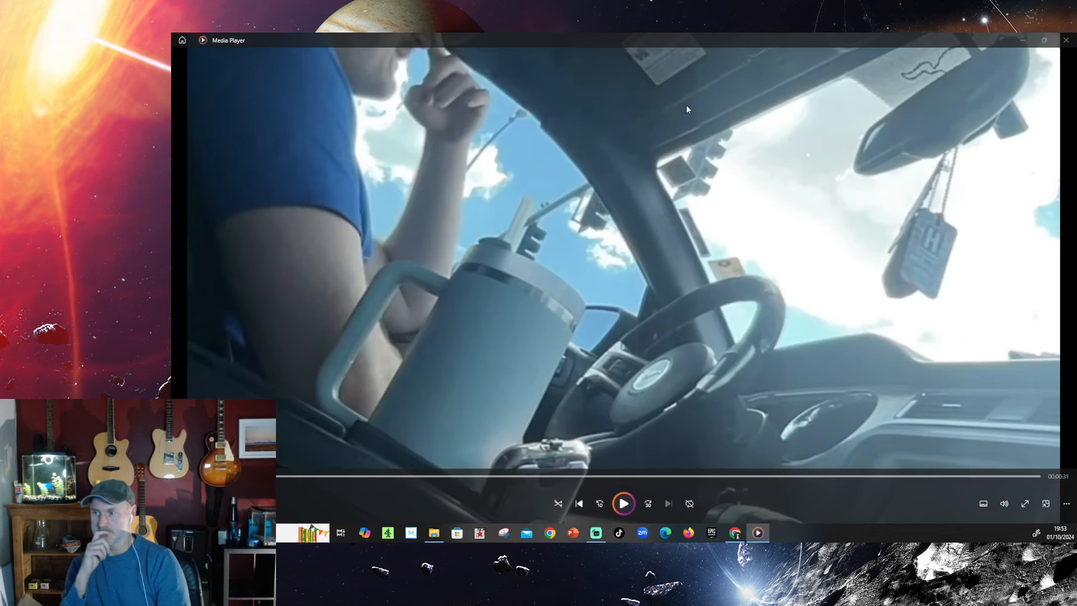